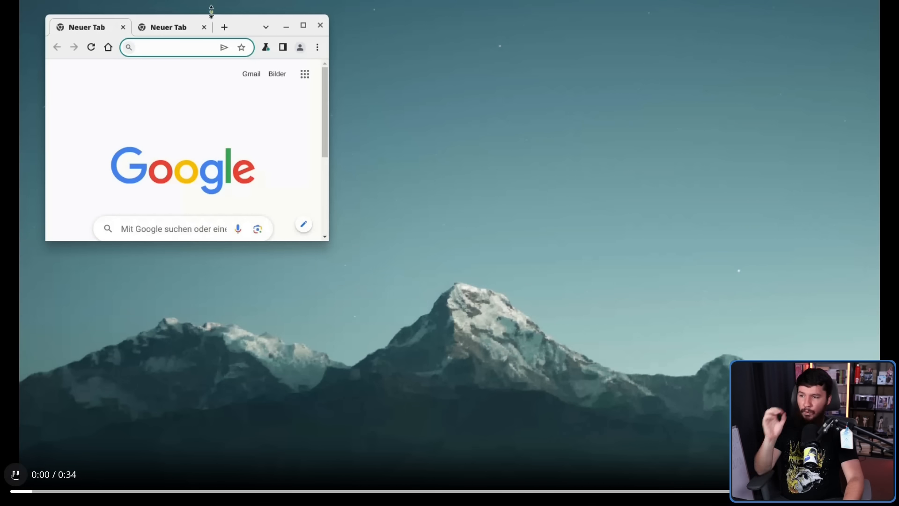
- Play the tab-dragging demo clip, rewind it to replay the drag, and pause afterwards
click(168, 27)
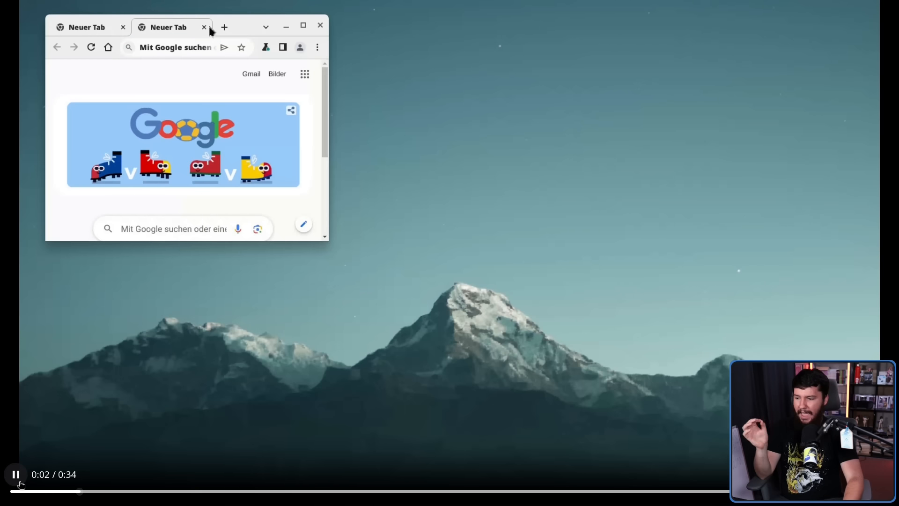
drag(168, 27, 427, 44)
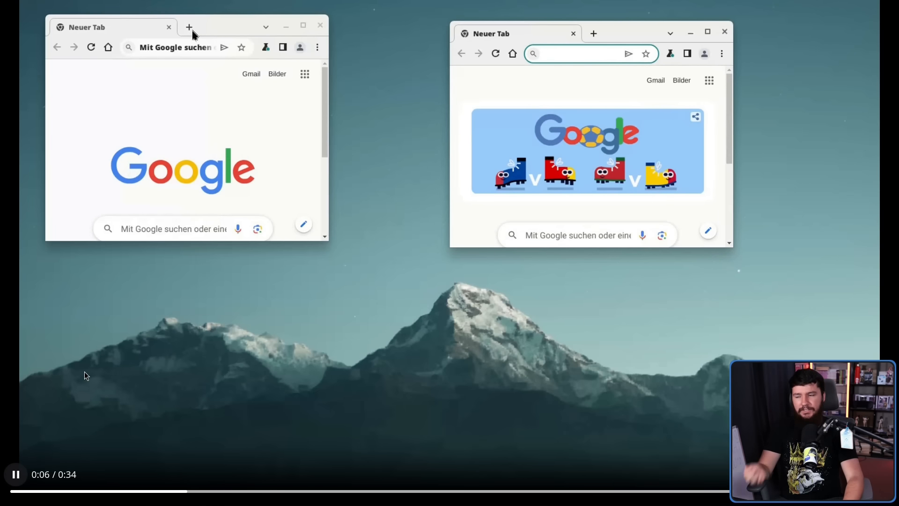
click(189, 27)
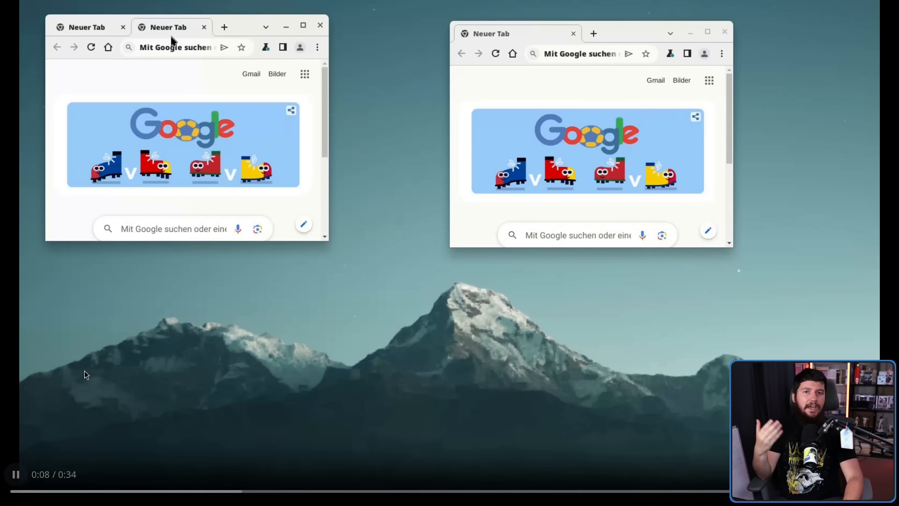
drag(168, 27, 176, 142)
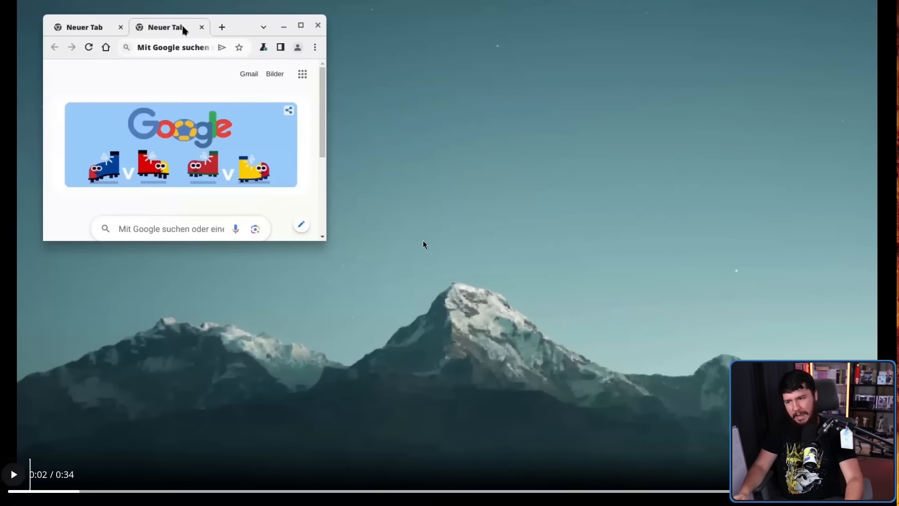
drag(165, 27, 427, 45)
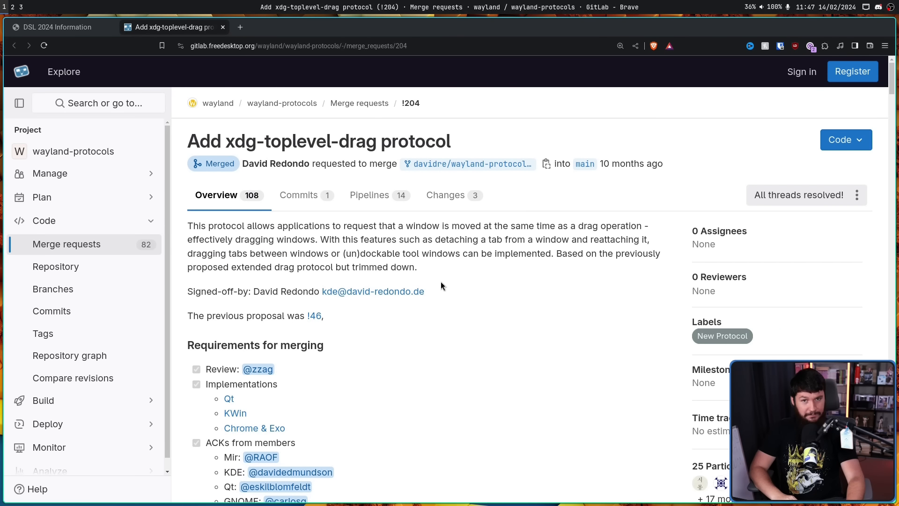
mouse_move(73, 151)
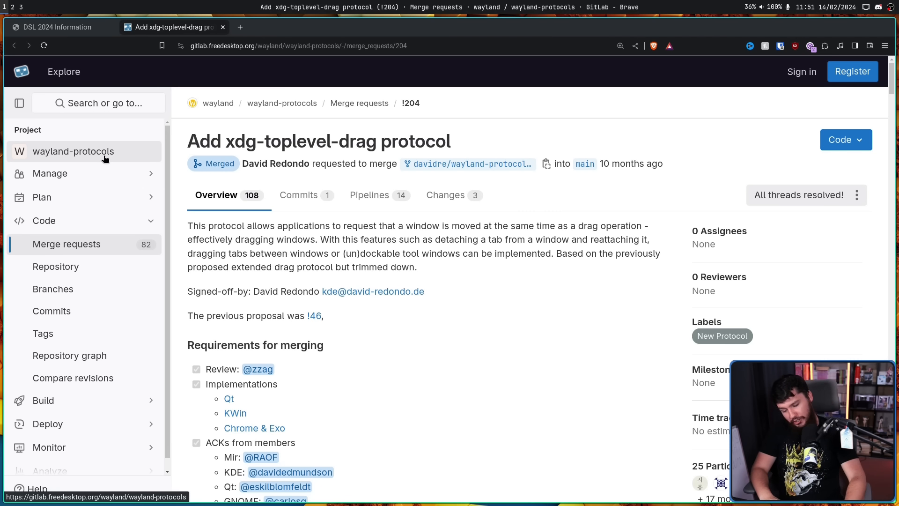
mouse_move(97, 157)
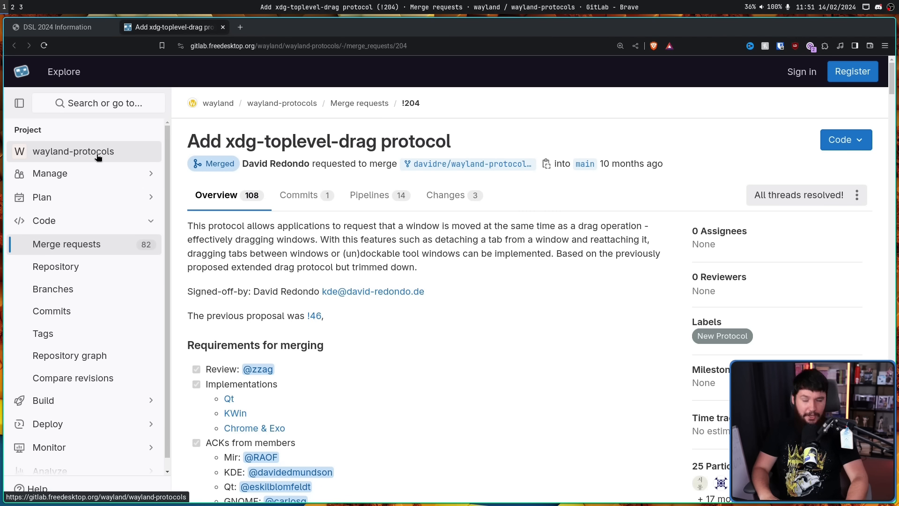
mouse_move(314, 314)
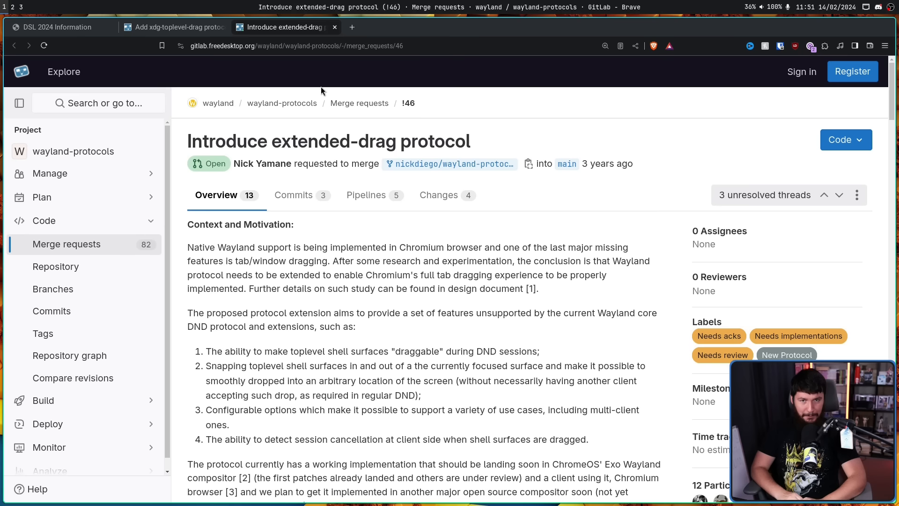
- Focus the !46 page so its Chromium tab-dragging motivation can be zoomed and read
click(173, 27)
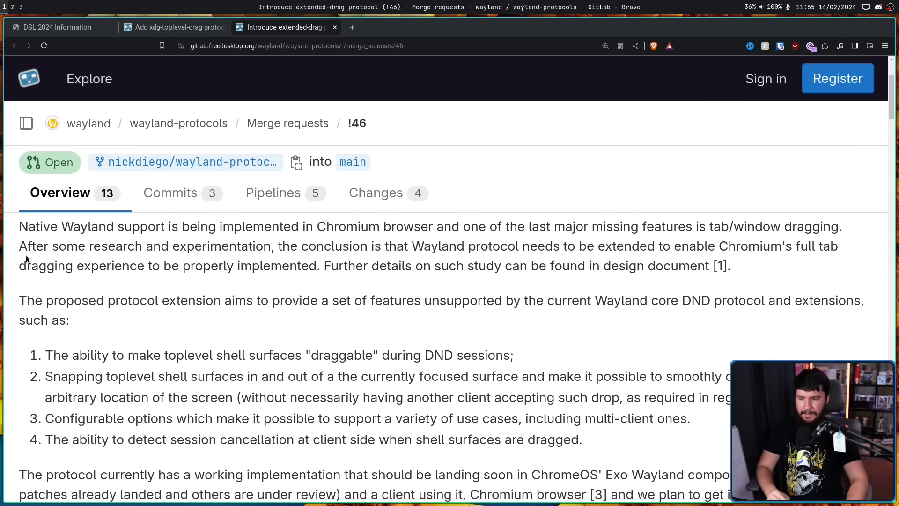
mouse_move(468, 245)
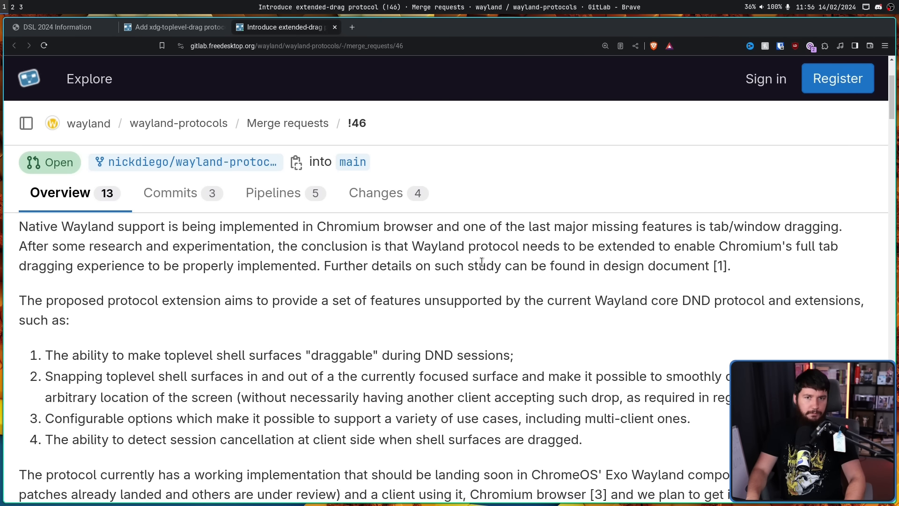
- Follow link [4] in the !46 description to the Chromium tab-dragging demo playlist
scroll(down, 3)
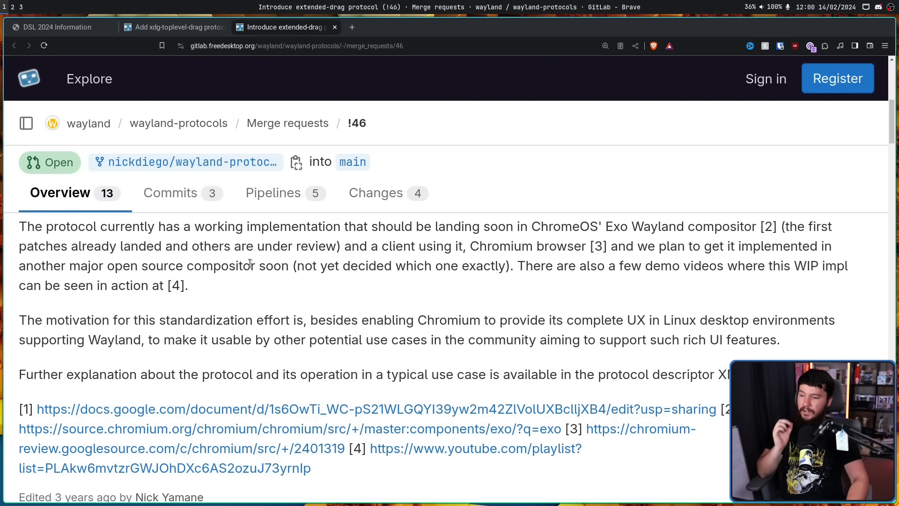
mouse_move(310, 286)
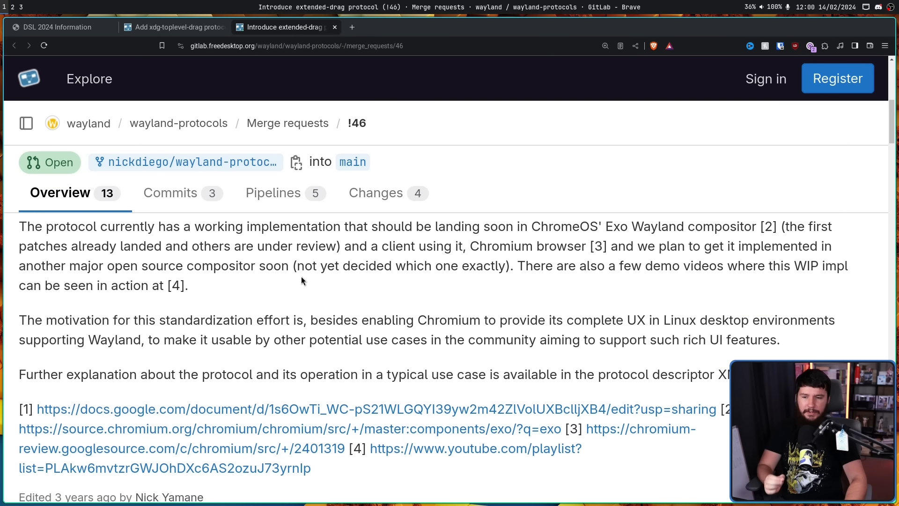
mouse_move(715, 228)
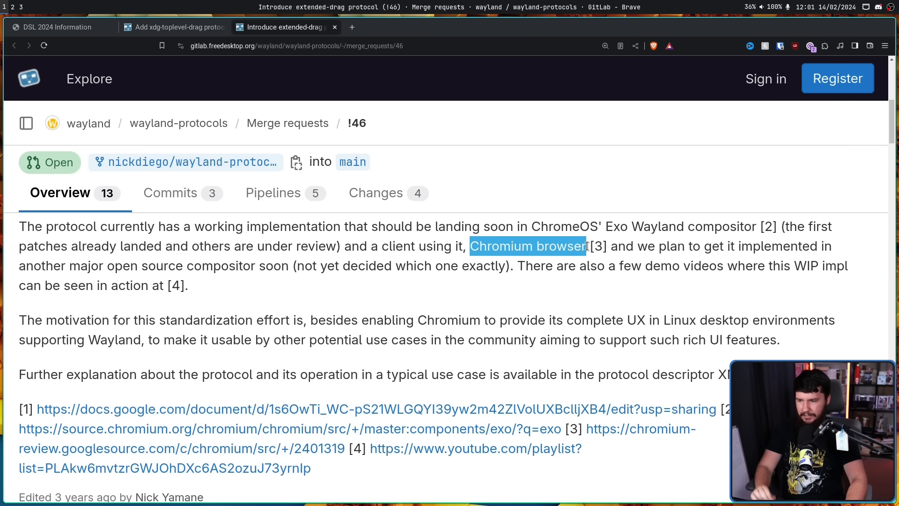
mouse_move(378, 263)
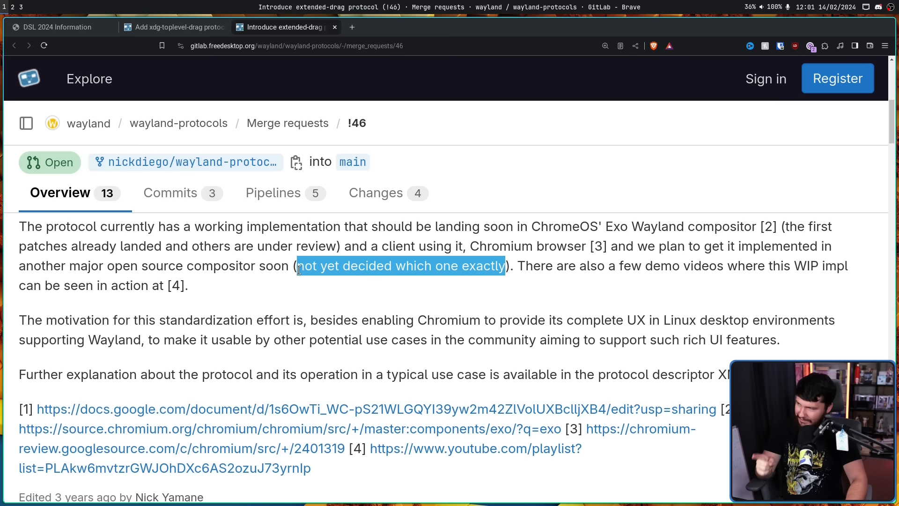
click(481, 246)
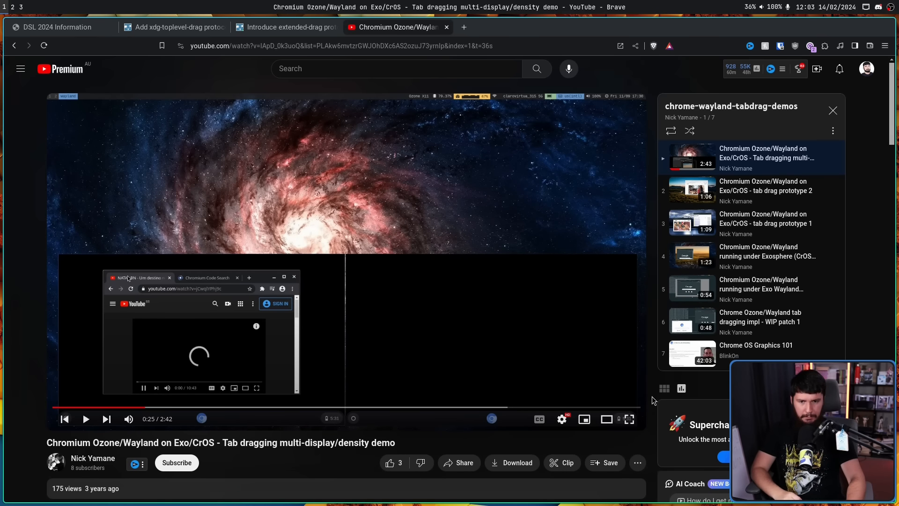
- Watch the multi-display tab-dragging demo full screen, then return to the !46 tab
click(629, 419)
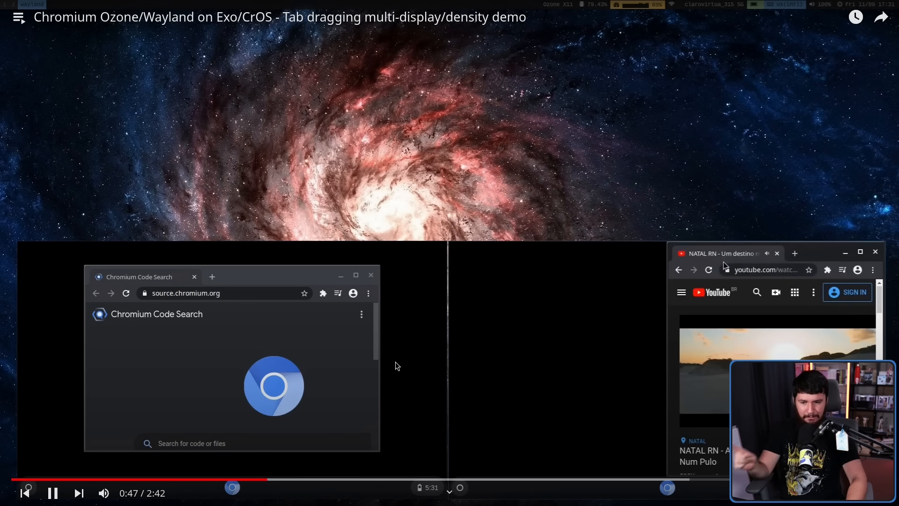
drag(720, 253, 303, 293)
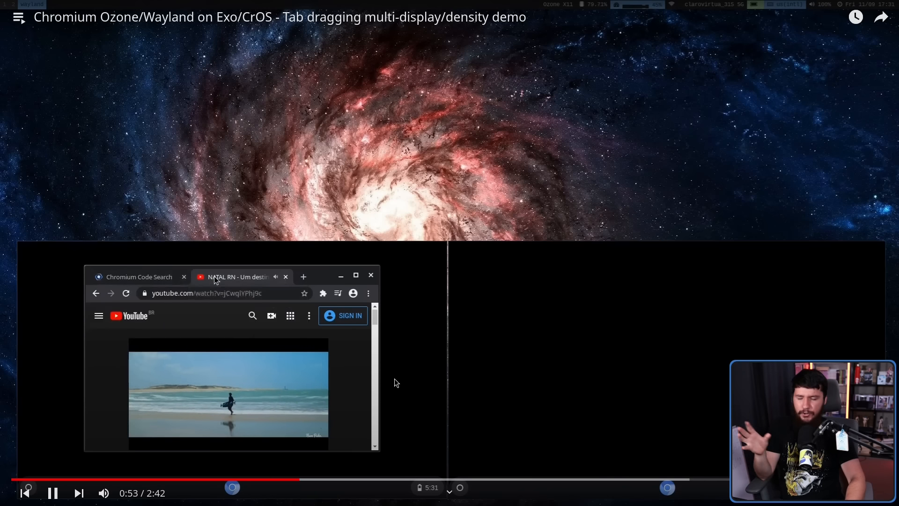
drag(236, 278, 740, 290)
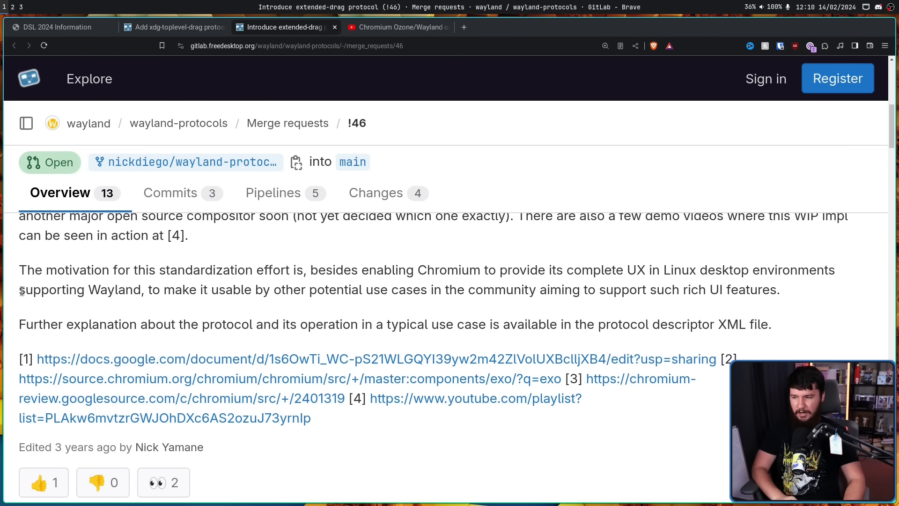
mouse_move(327, 263)
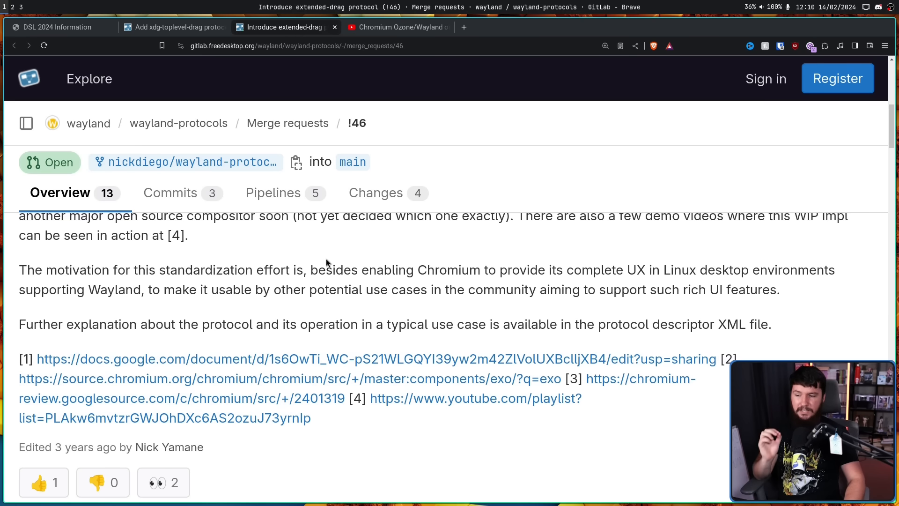
mouse_move(349, 260)
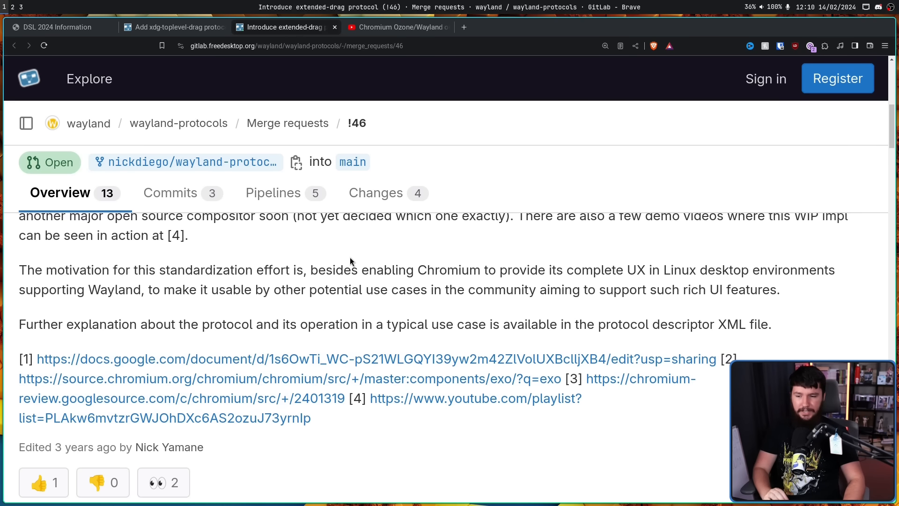
mouse_move(354, 255)
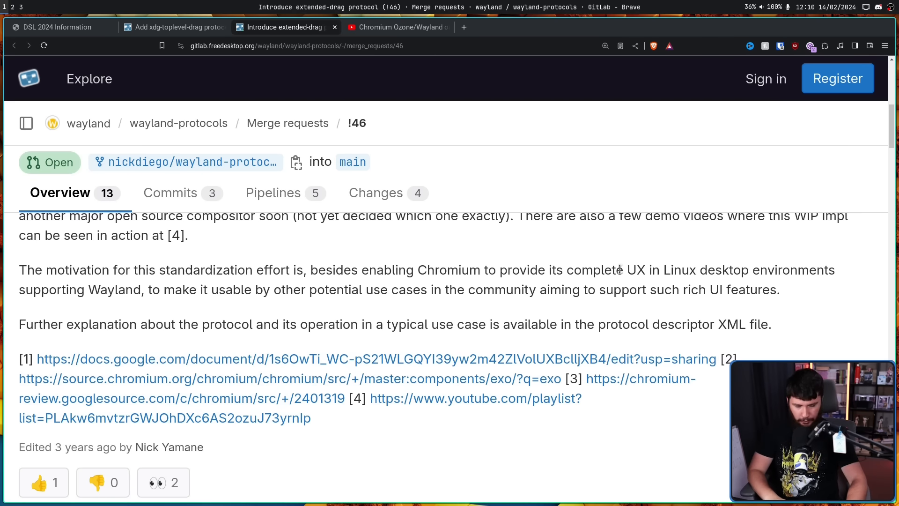
mouse_move(562, 265)
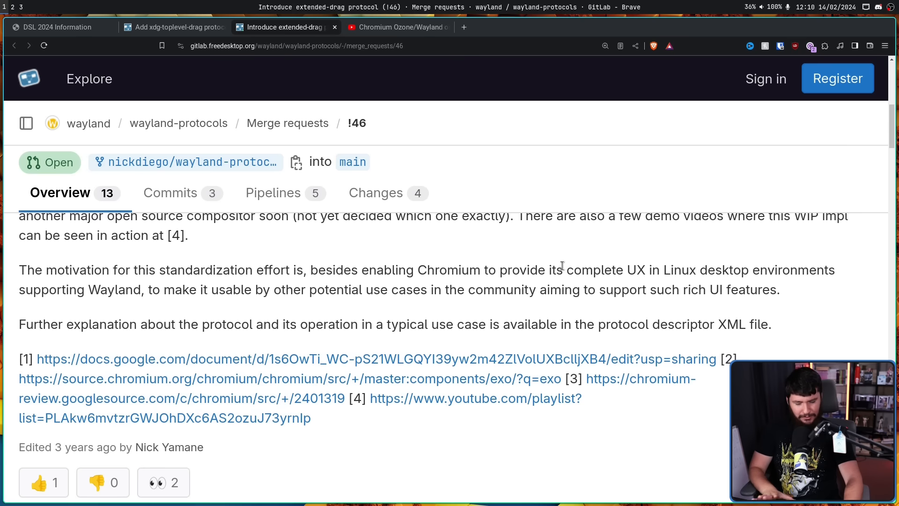
mouse_move(619, 290)
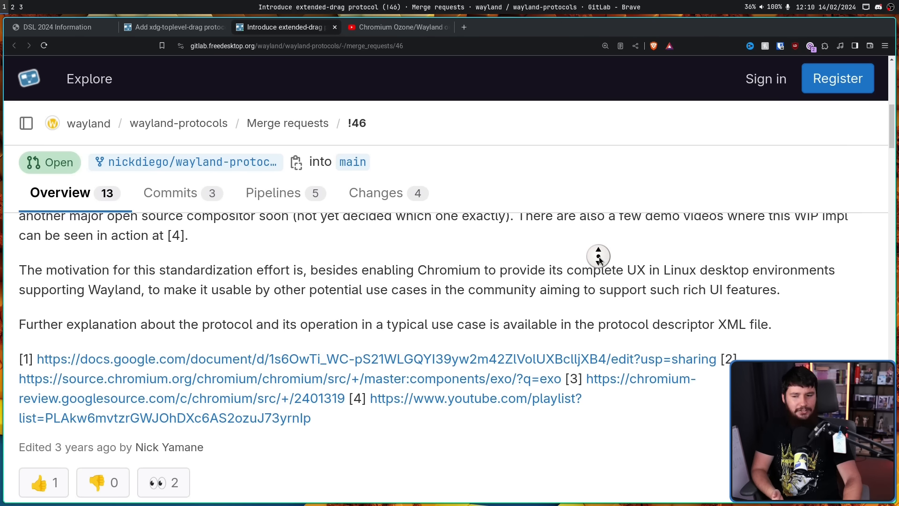
scroll(down, 3)
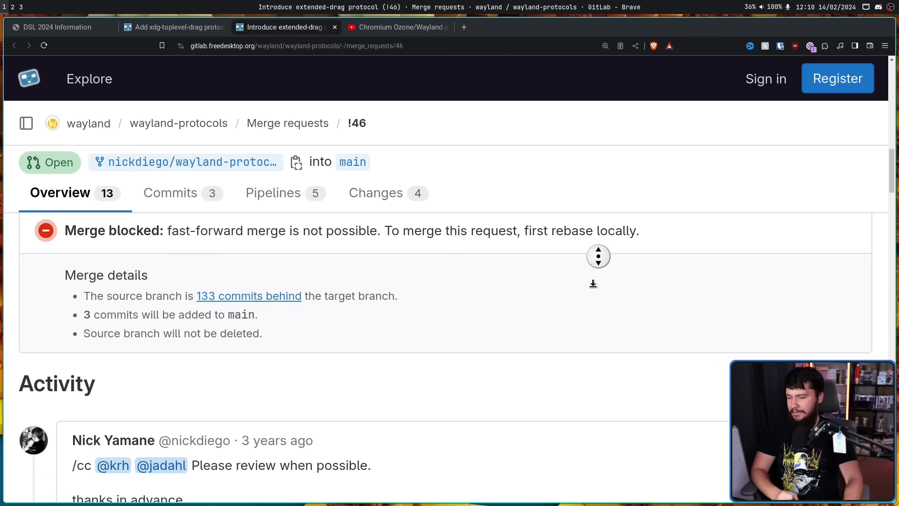
scroll(down, 3)
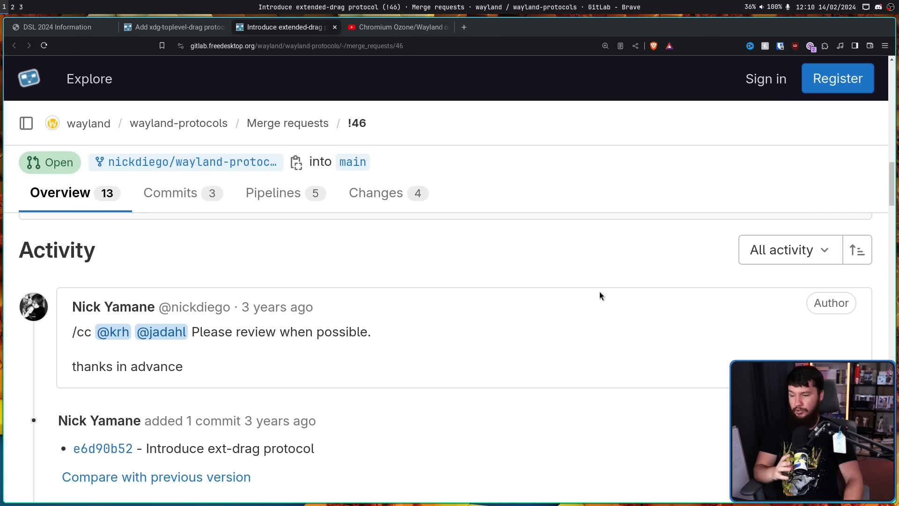
scroll(down, 3)
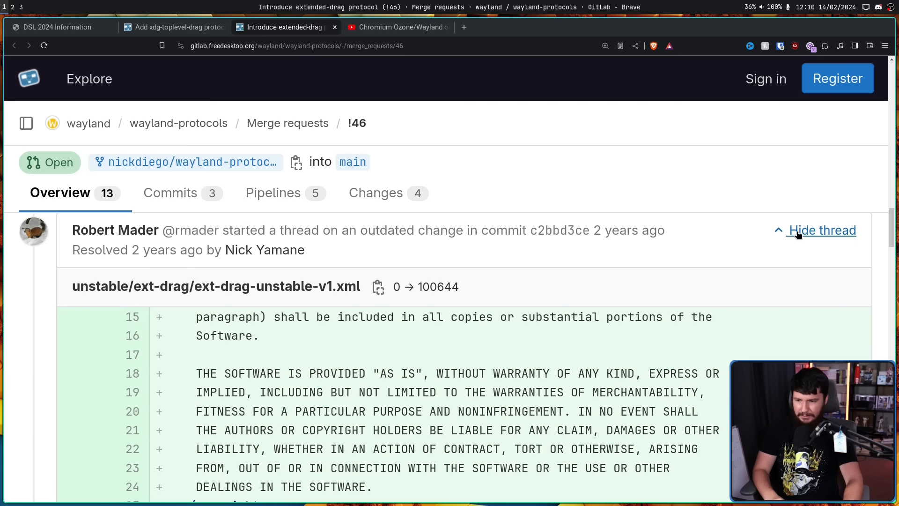
scroll(down, 3)
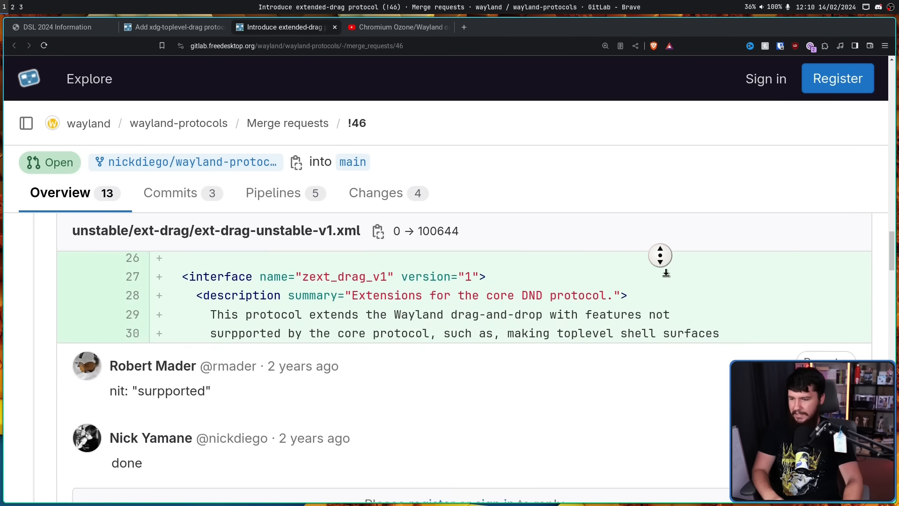
scroll(down, 3)
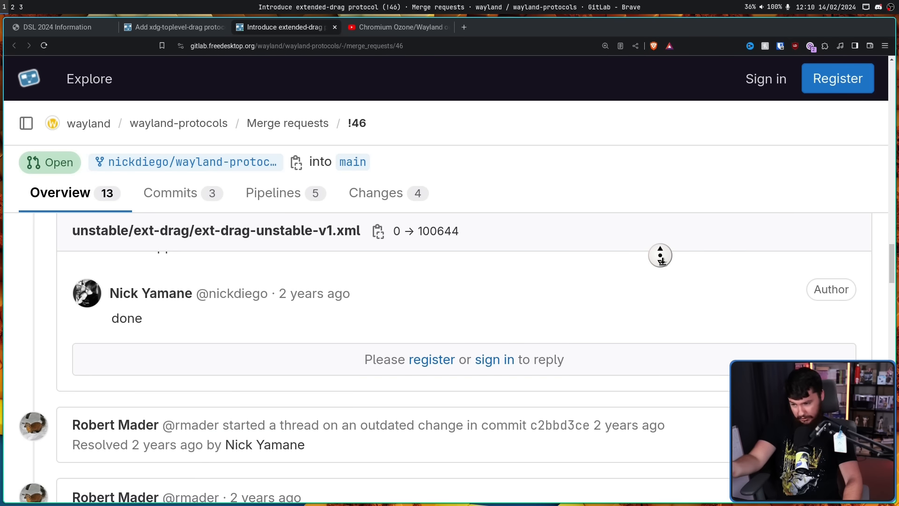
scroll(down, 3)
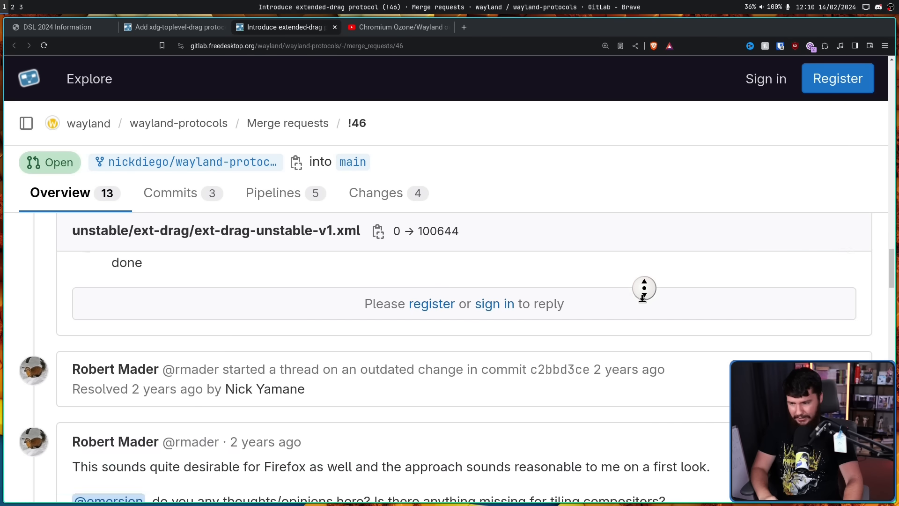
scroll(down, 3)
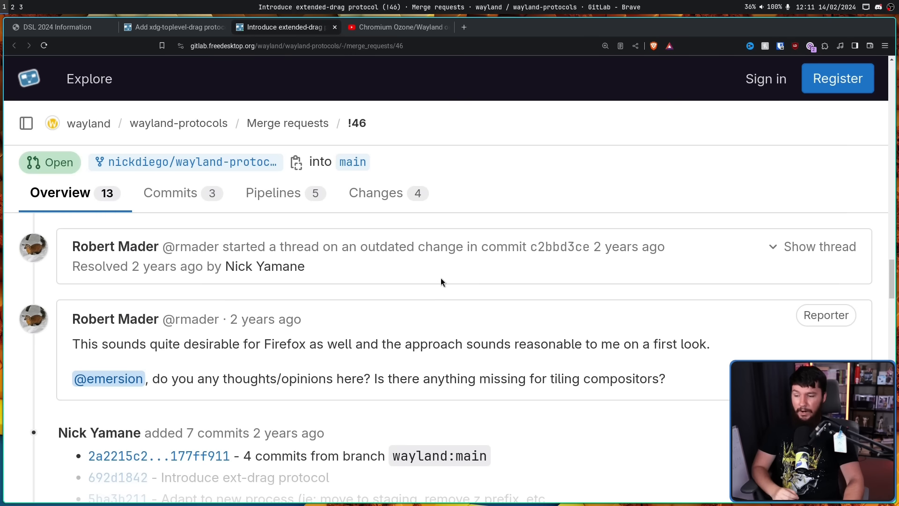
mouse_move(446, 282)
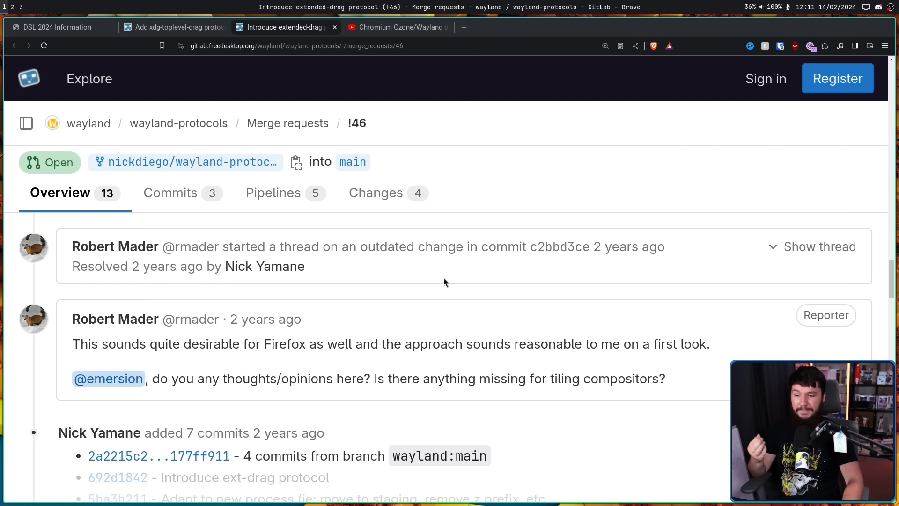
mouse_move(451, 280)
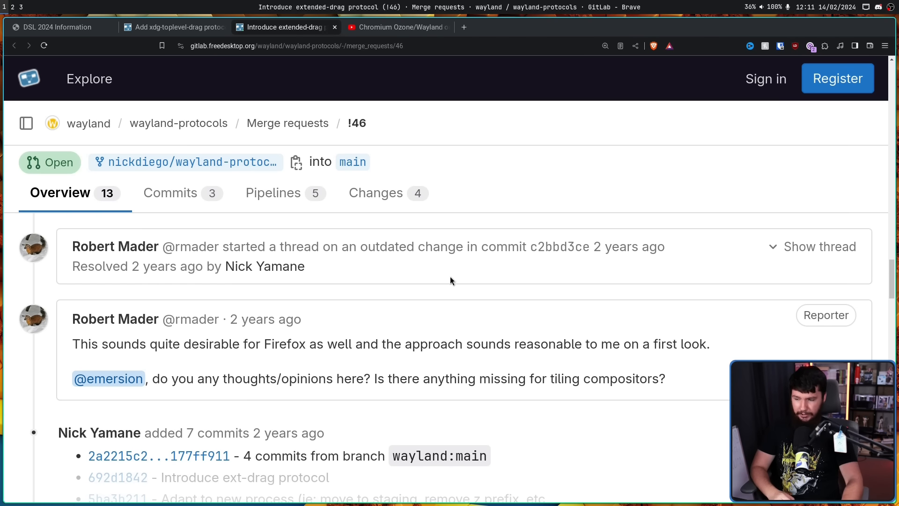
scroll(down, 3)
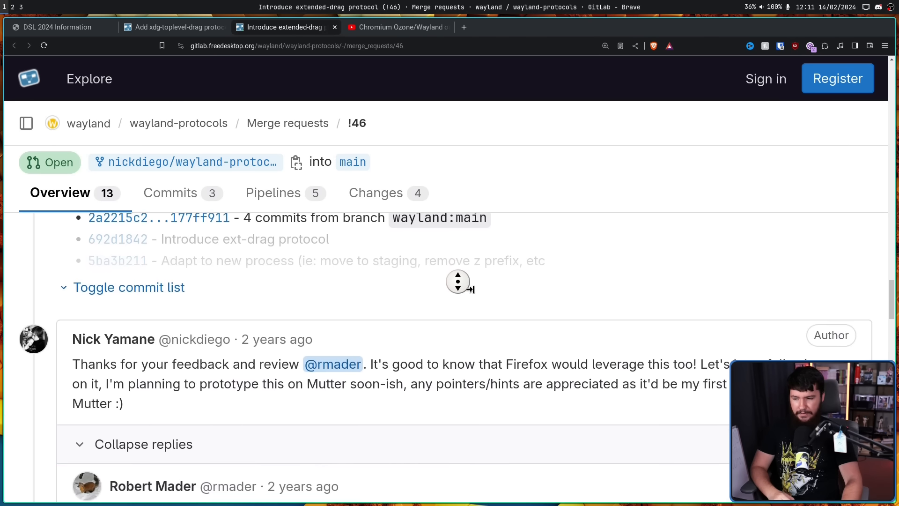
scroll(down, 3)
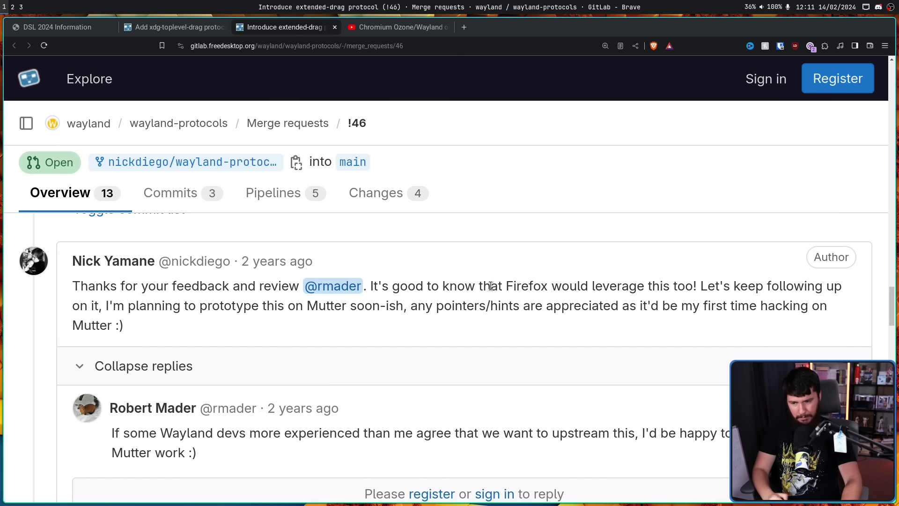
scroll(down, 3)
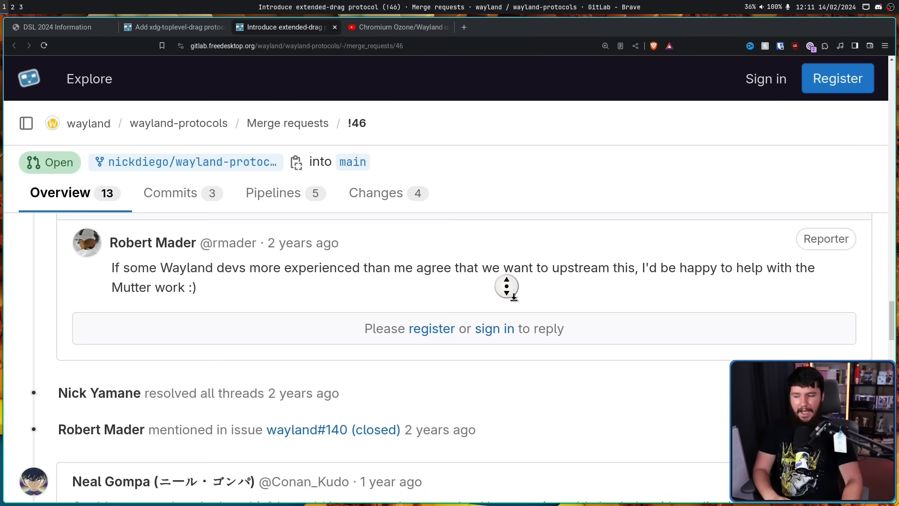
scroll(down, 3)
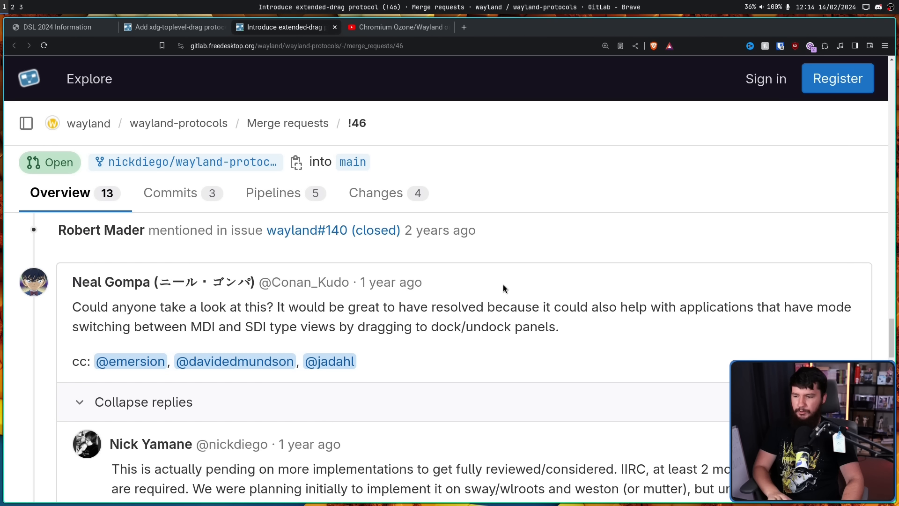
mouse_move(504, 287)
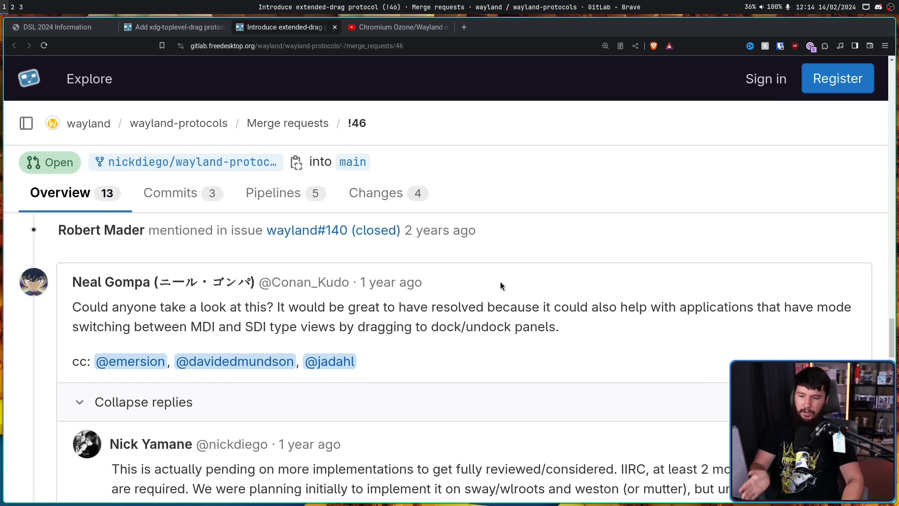
mouse_move(132, 340)
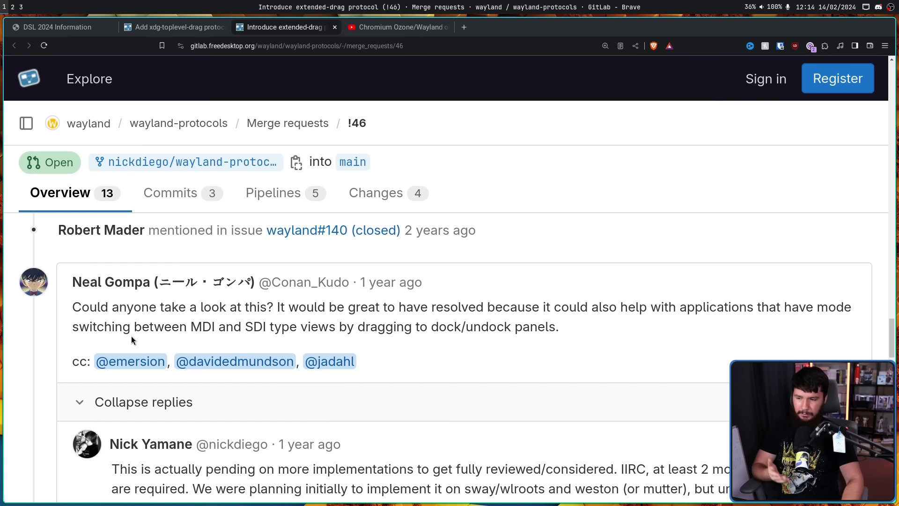
mouse_move(464, 342)
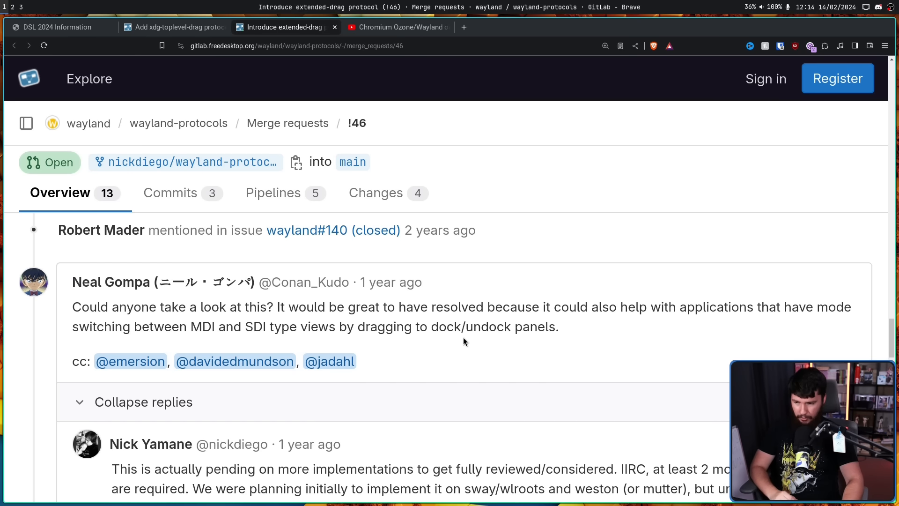
scroll(down, 3)
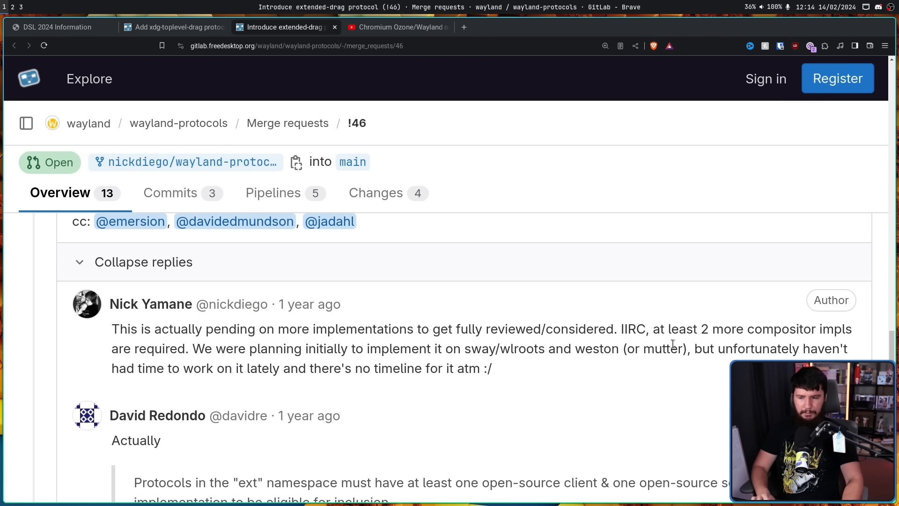
mouse_move(672, 349)
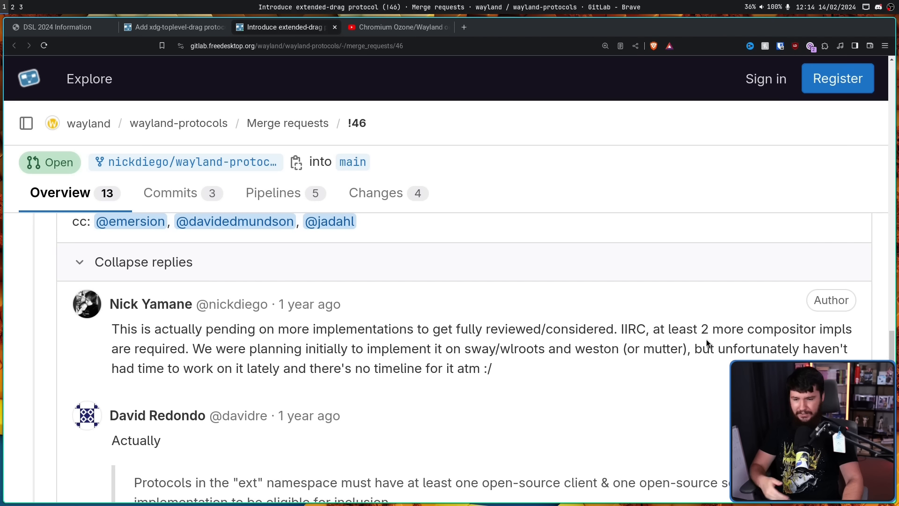
mouse_move(710, 335)
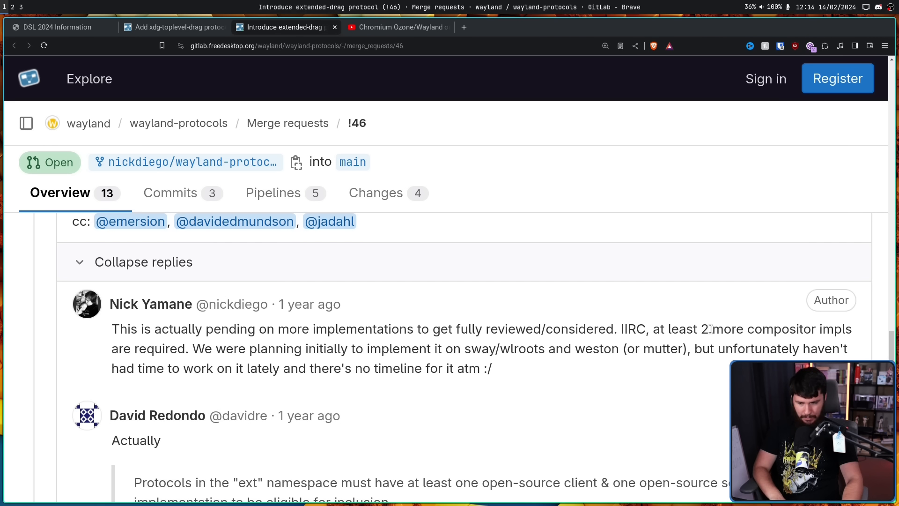
scroll(down, 3)
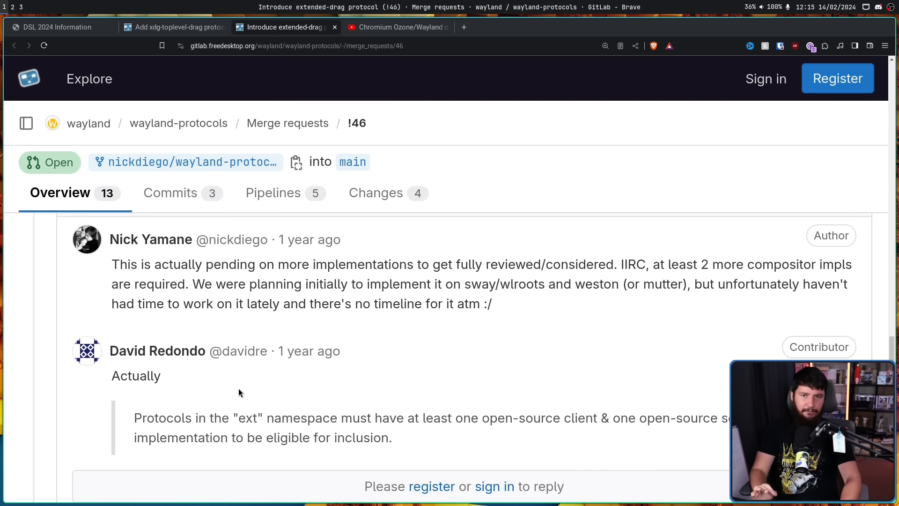
mouse_move(244, 394)
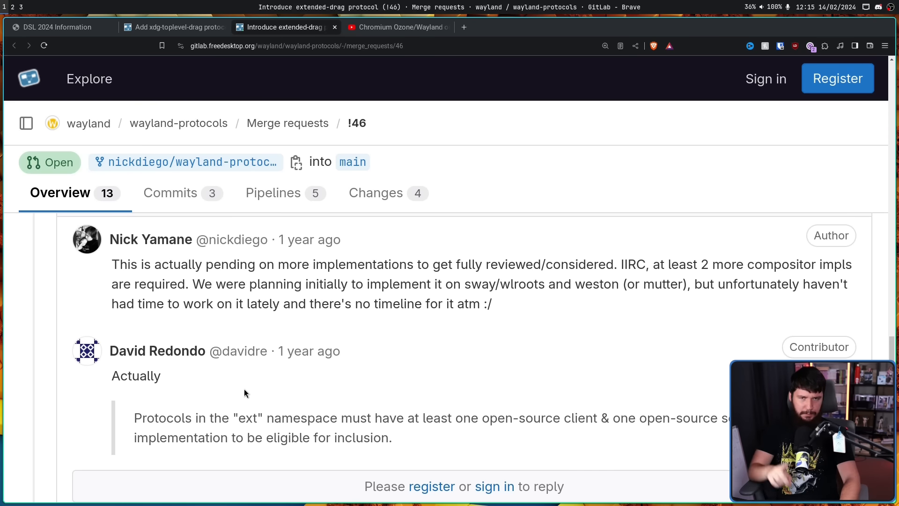
mouse_move(298, 373)
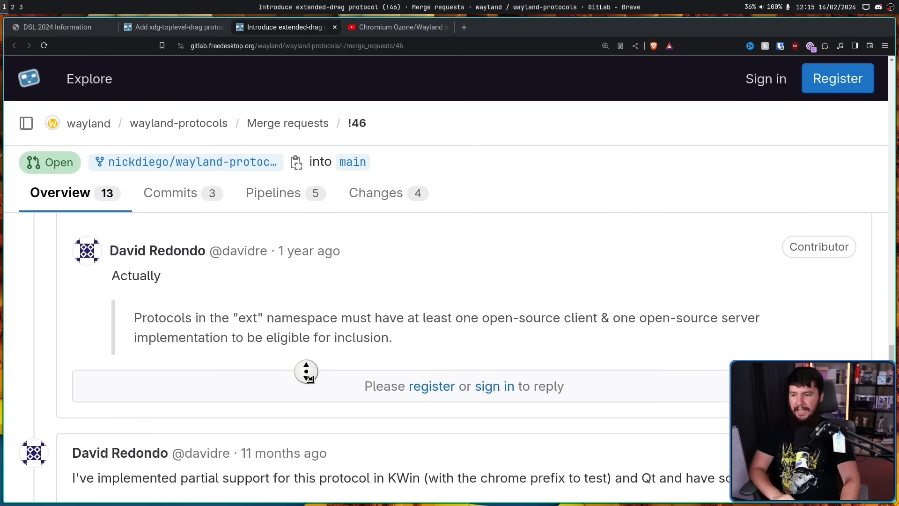
scroll(down, 3)
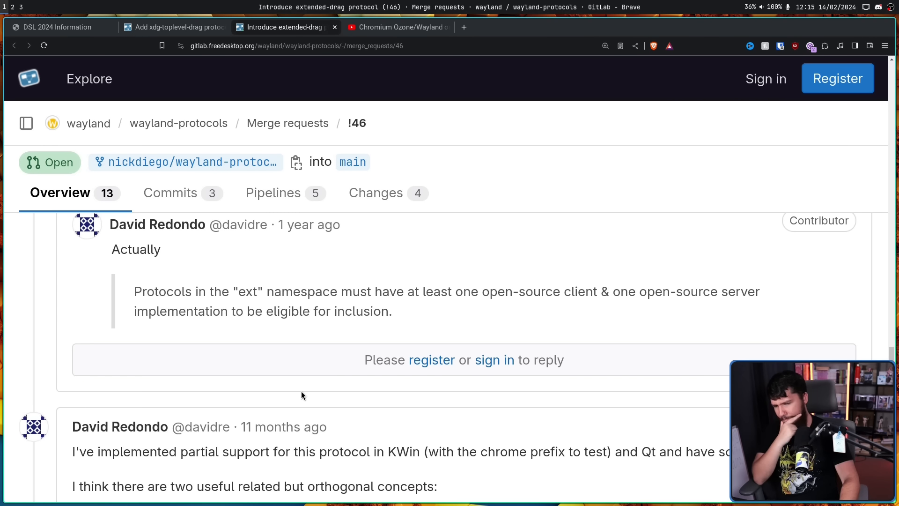
mouse_move(310, 292)
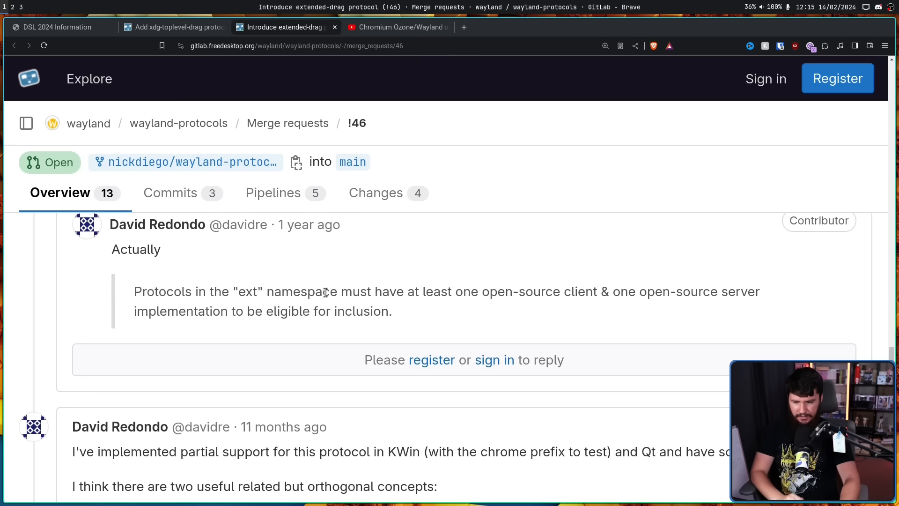
scroll(down, 3)
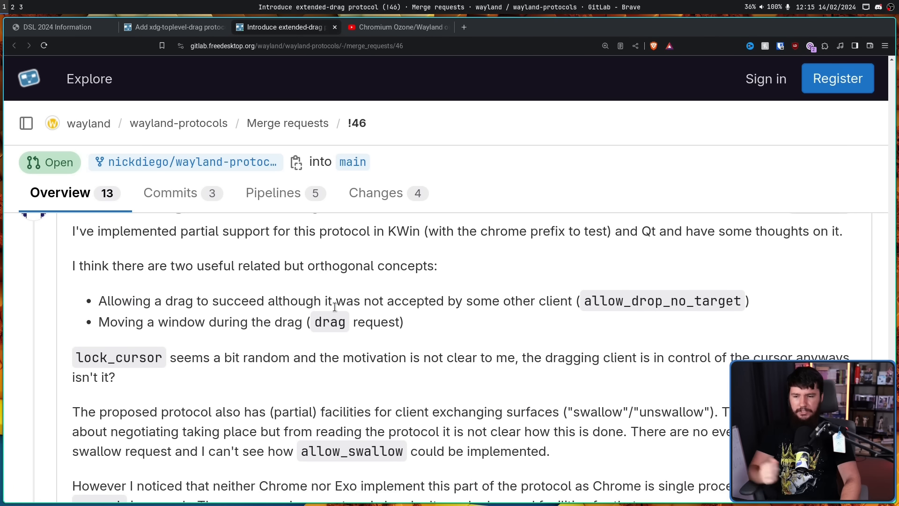
scroll(down, 3)
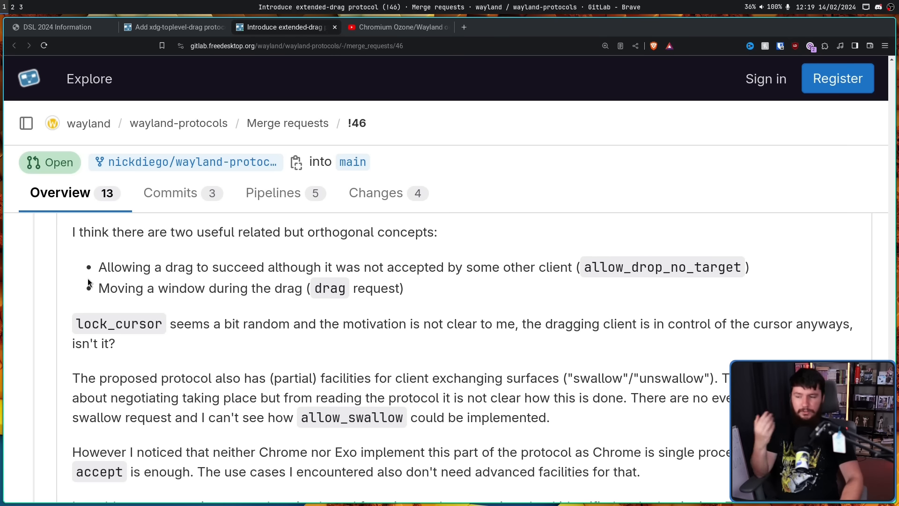
mouse_move(84, 191)
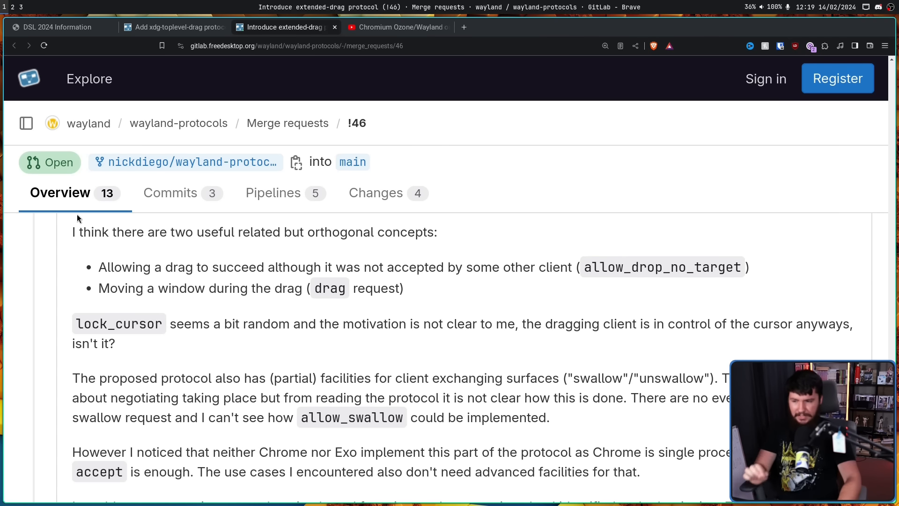
mouse_move(275, 249)
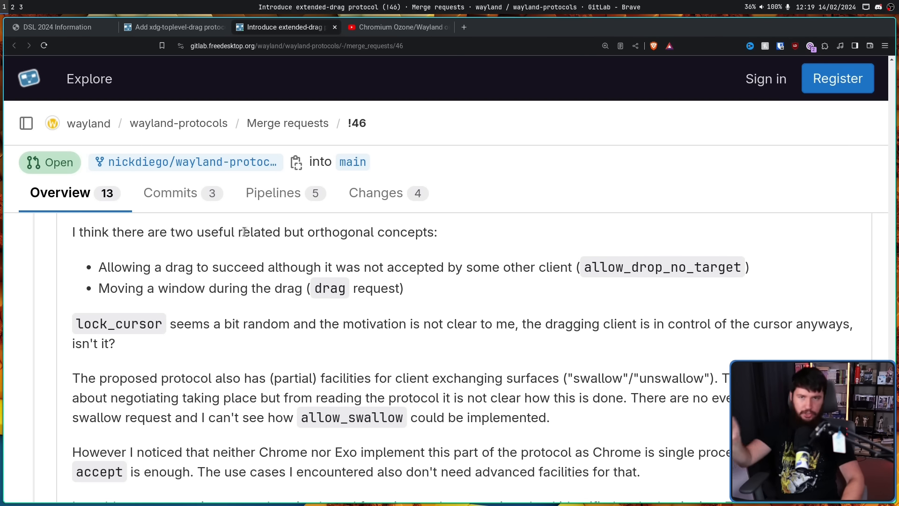
scroll(down, 3)
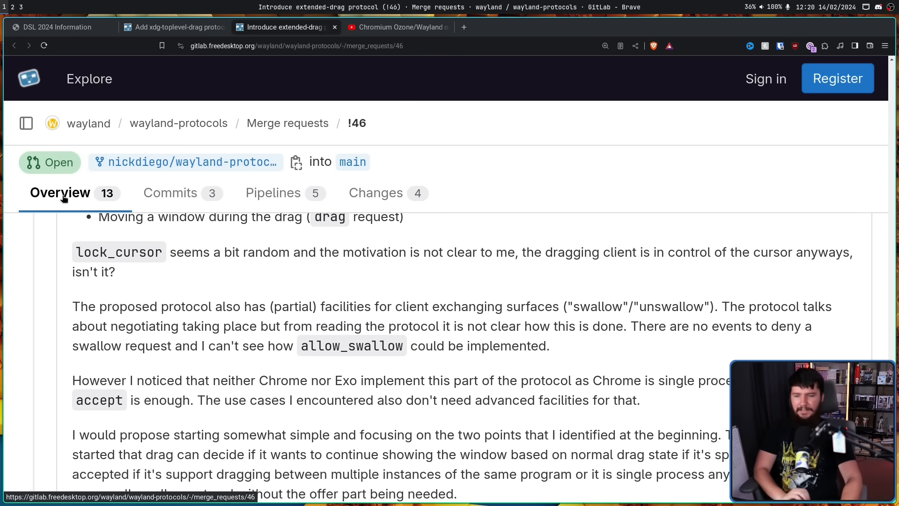
mouse_move(61, 186)
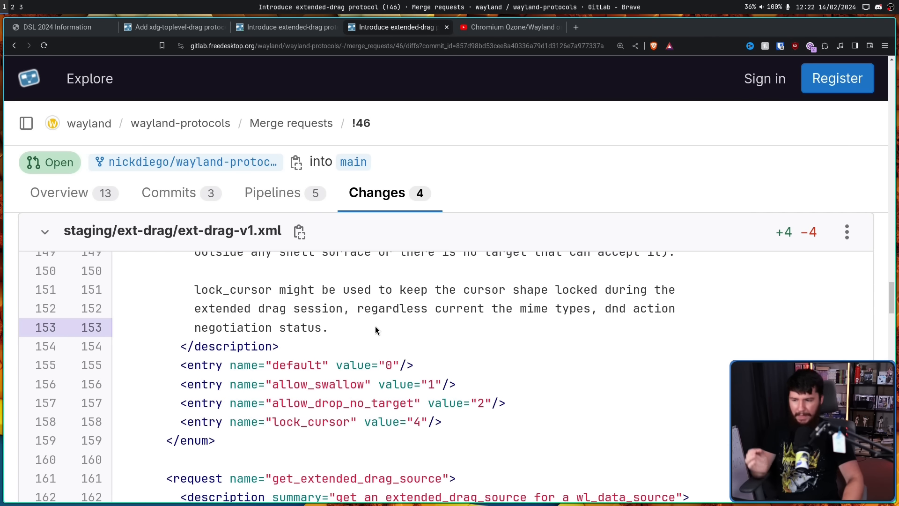
mouse_move(364, 331)
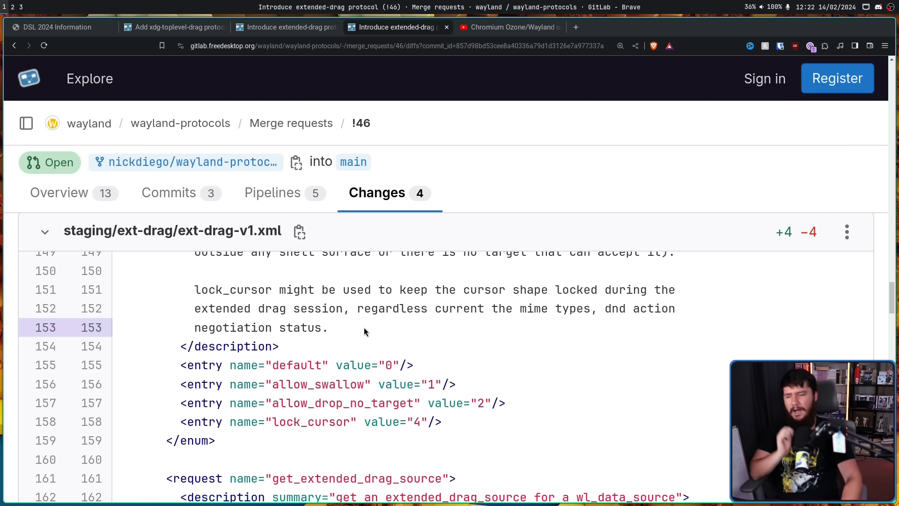
- Return from the ext-drag-v1.xml diff to the !46 overview and its motivation text
drag(241, 289, 329, 328)
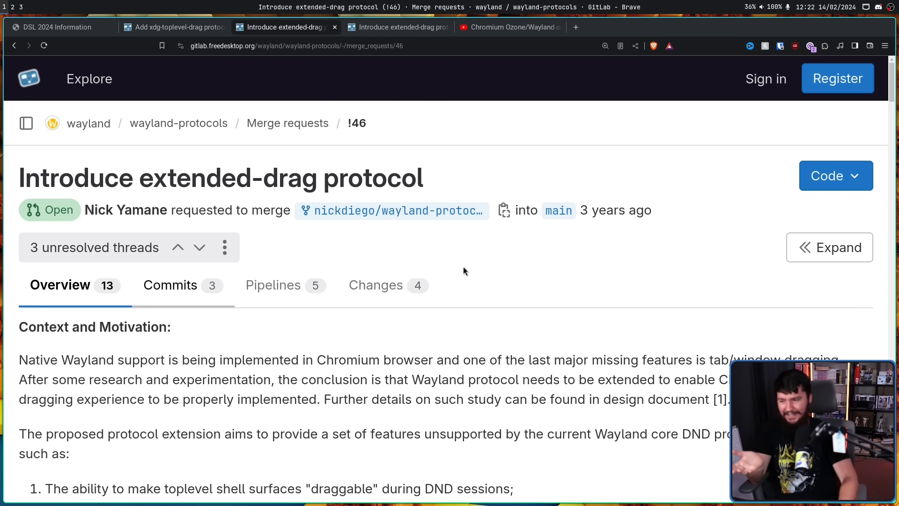
- Read the !46 review thread through Nick Yamane's reply, then switch to merge request !204
scroll(down, 3)
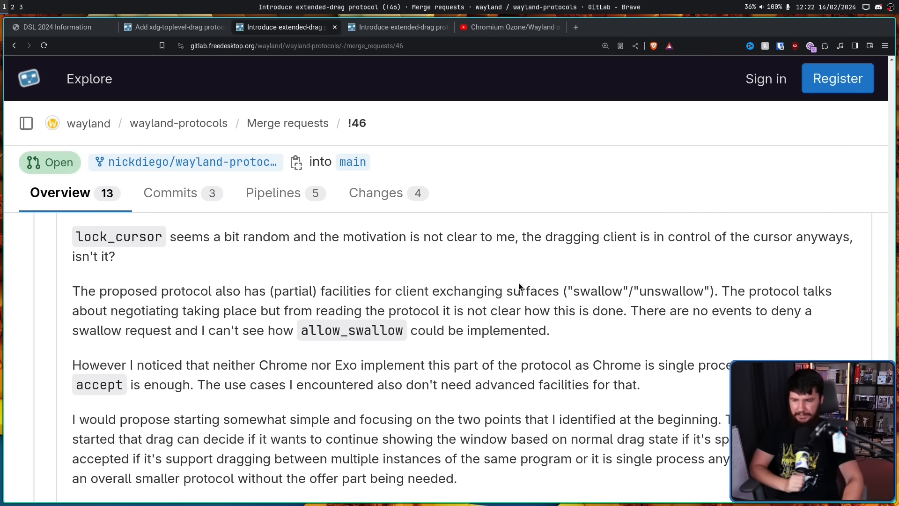
mouse_move(505, 271)
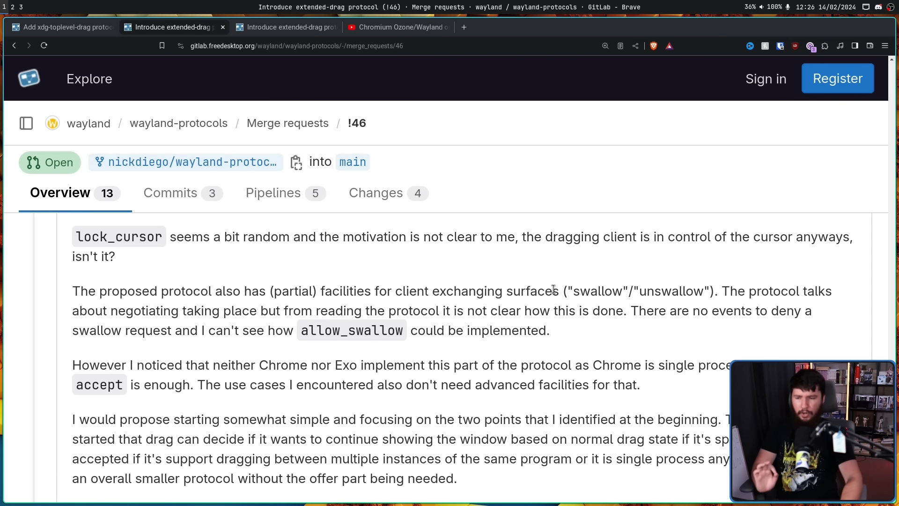
scroll(down, 3)
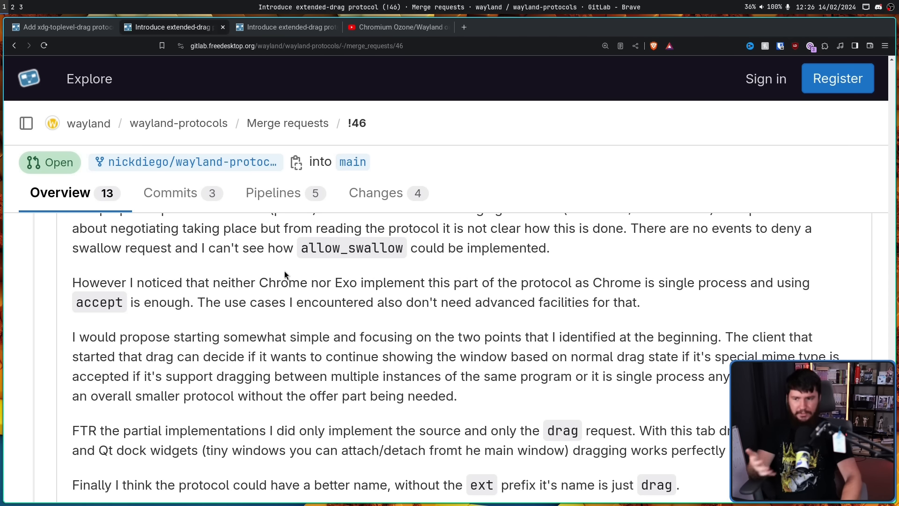
mouse_move(297, 274)
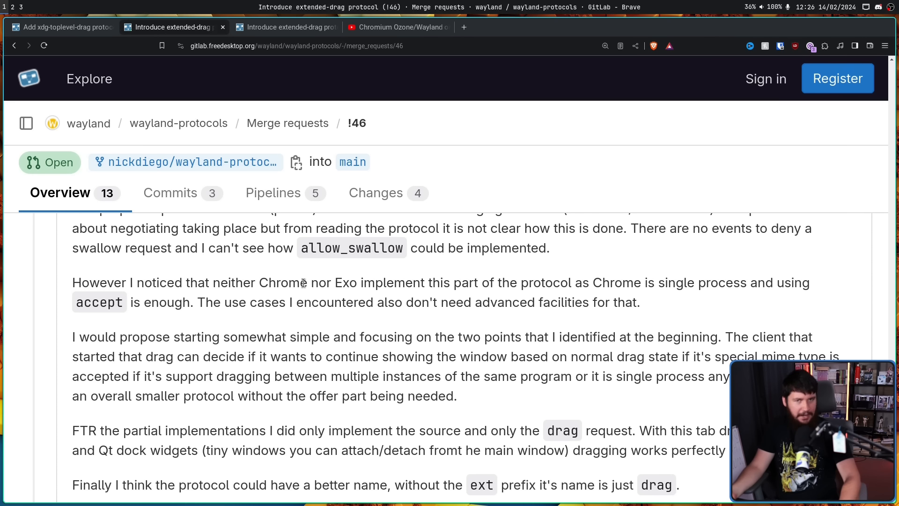
mouse_move(305, 265)
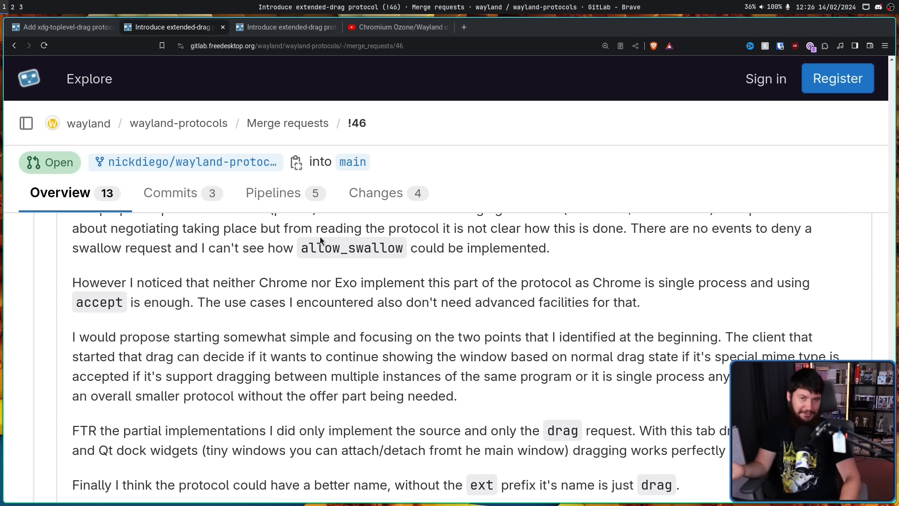
scroll(down, 3)
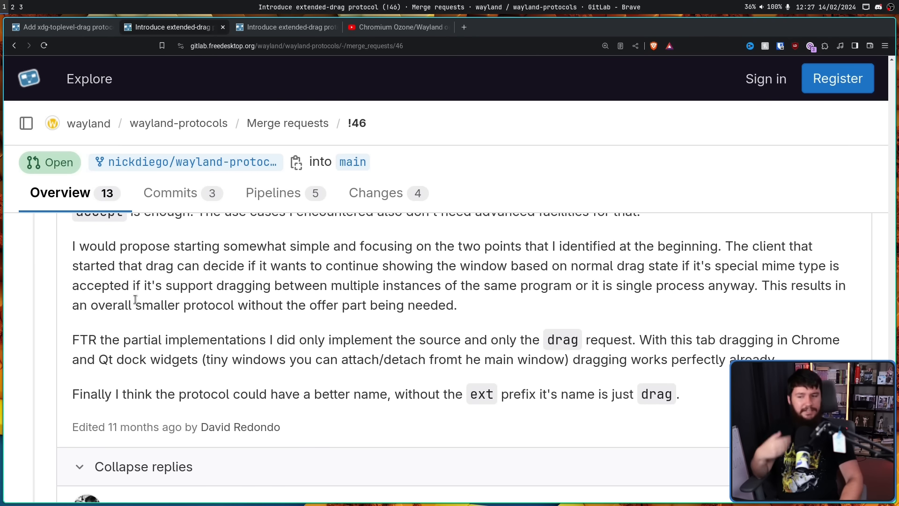
mouse_move(560, 241)
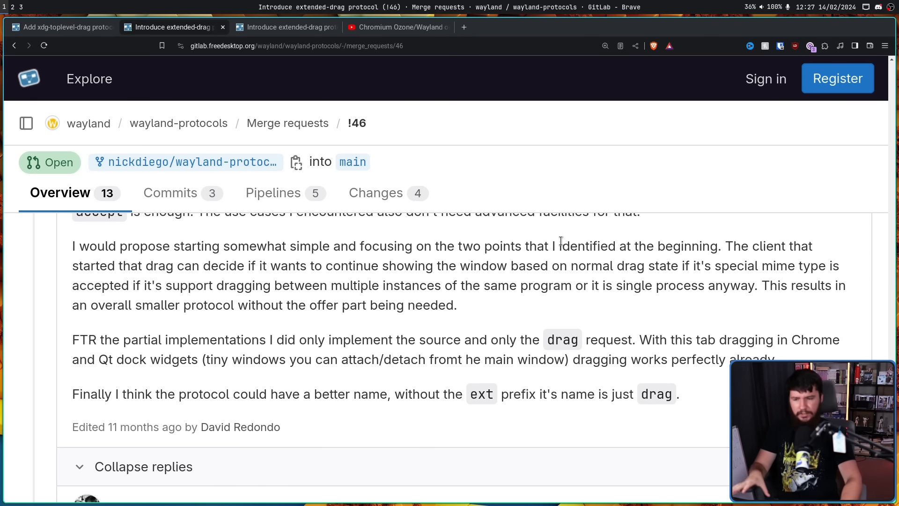
mouse_move(765, 232)
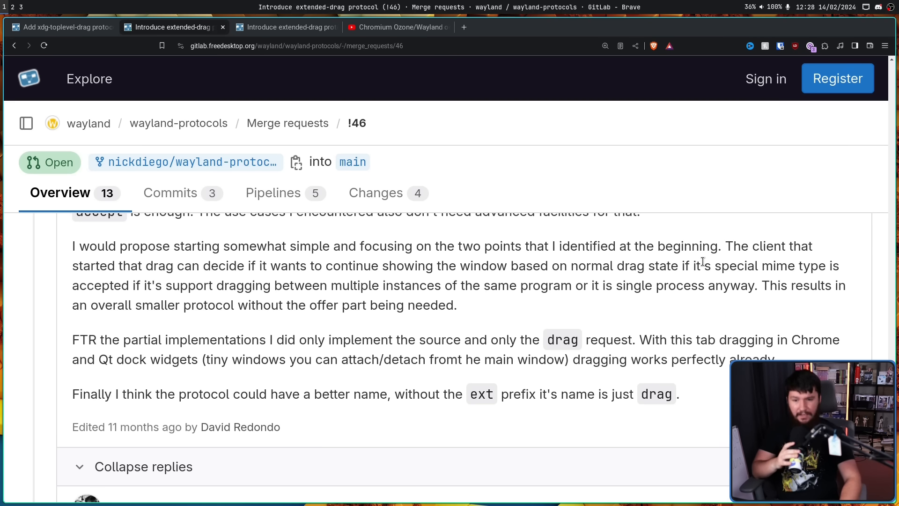
mouse_move(747, 241)
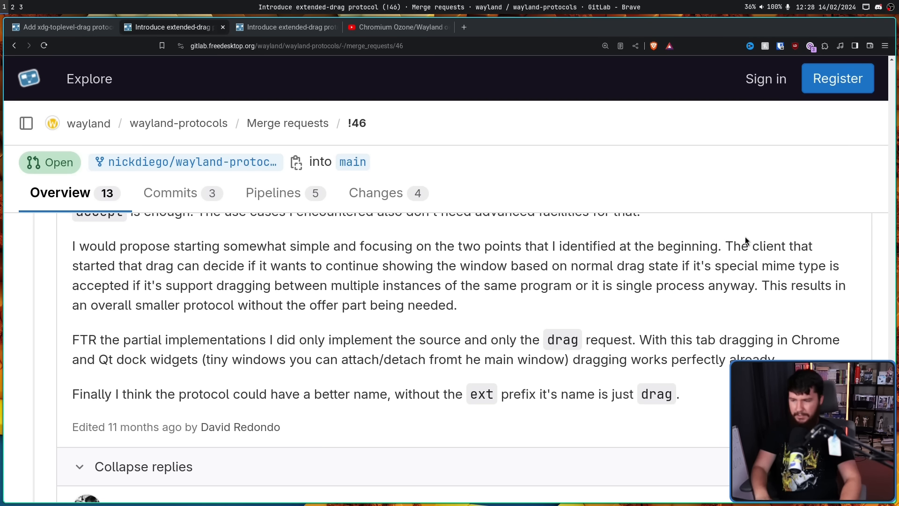
mouse_move(181, 281)
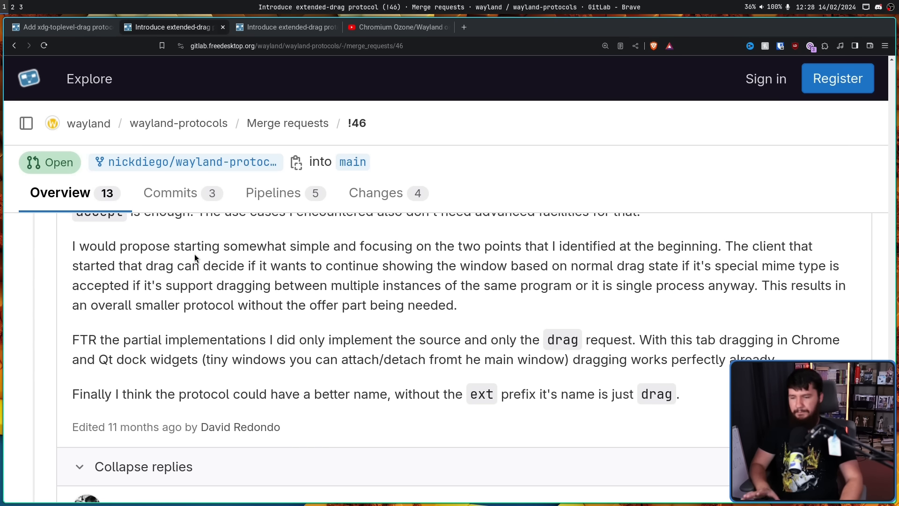
scroll(down, 3)
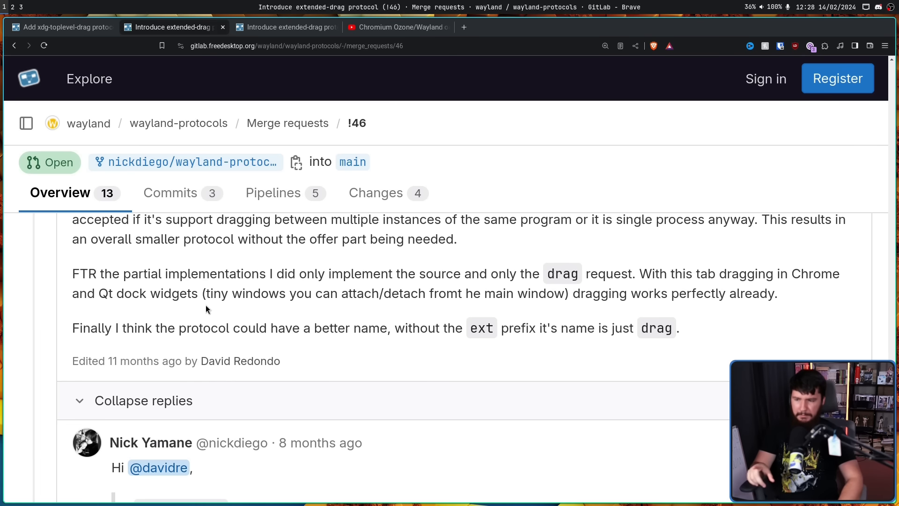
mouse_move(228, 274)
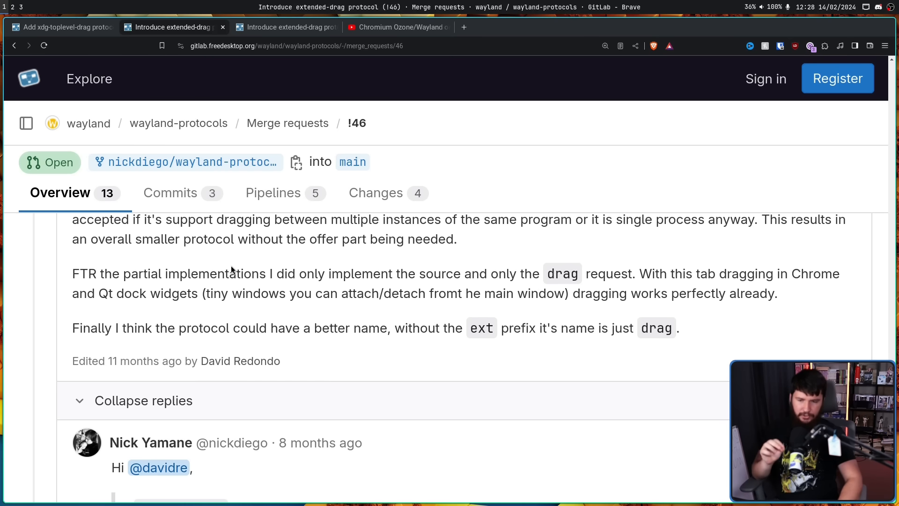
mouse_move(651, 270)
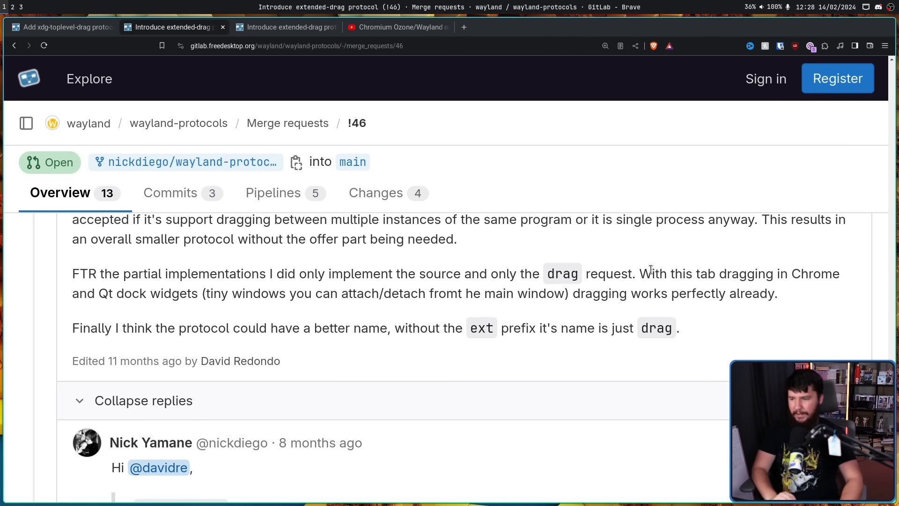
mouse_move(648, 265)
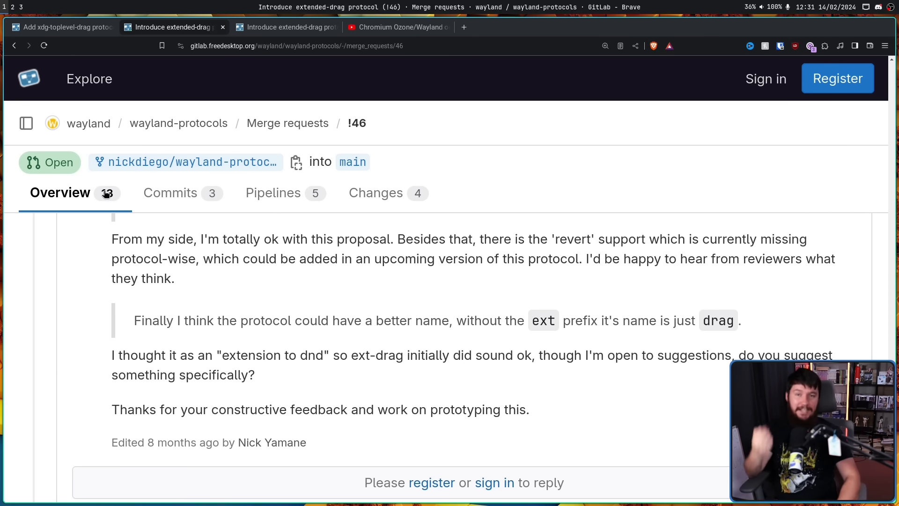
click(57, 27)
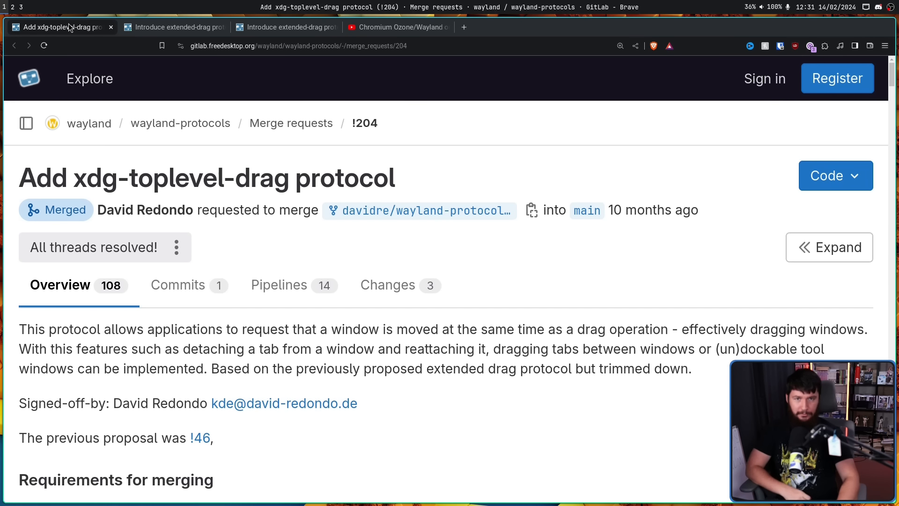
- Scroll !204 past its description and merge requirements to the Qt and KolourPaint demo videos
scroll(down, 3)
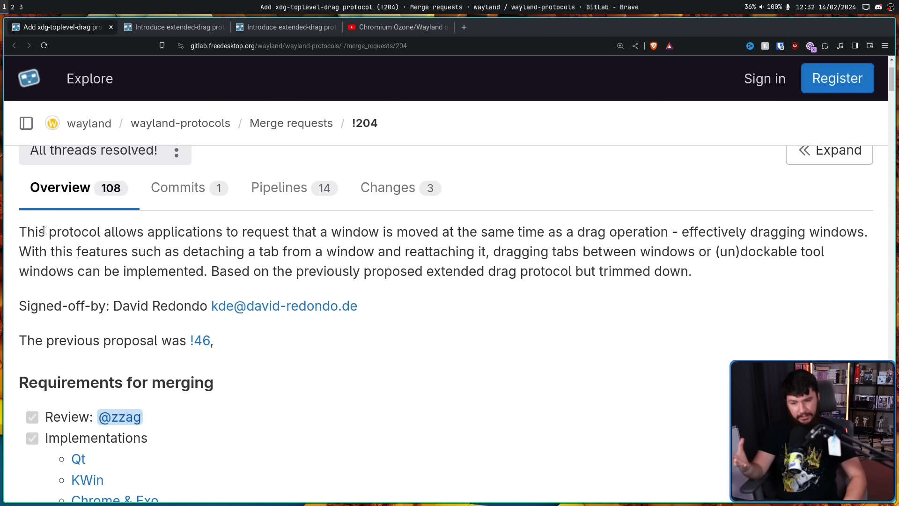
mouse_move(34, 251)
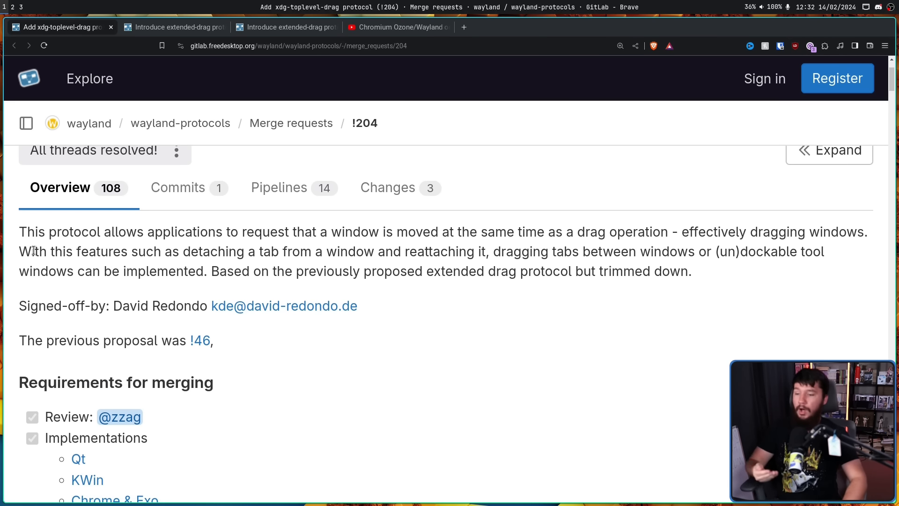
mouse_move(122, 224)
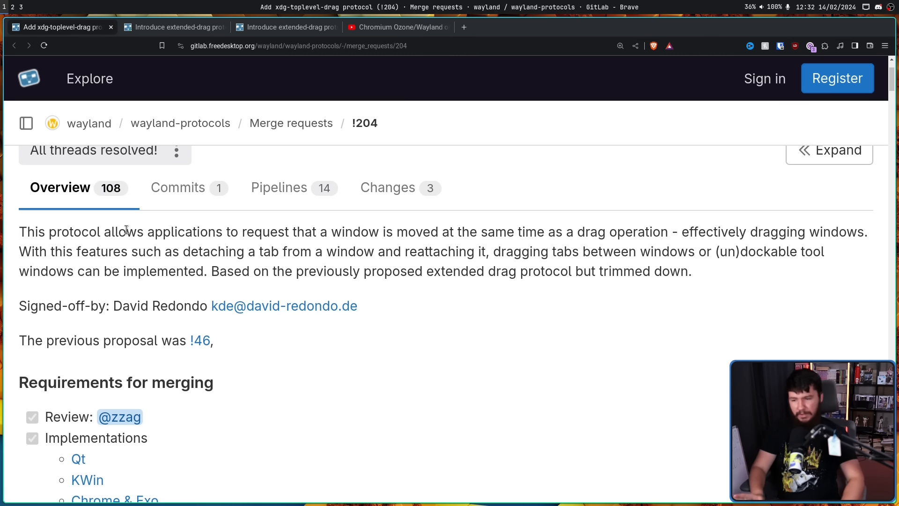
mouse_move(443, 267)
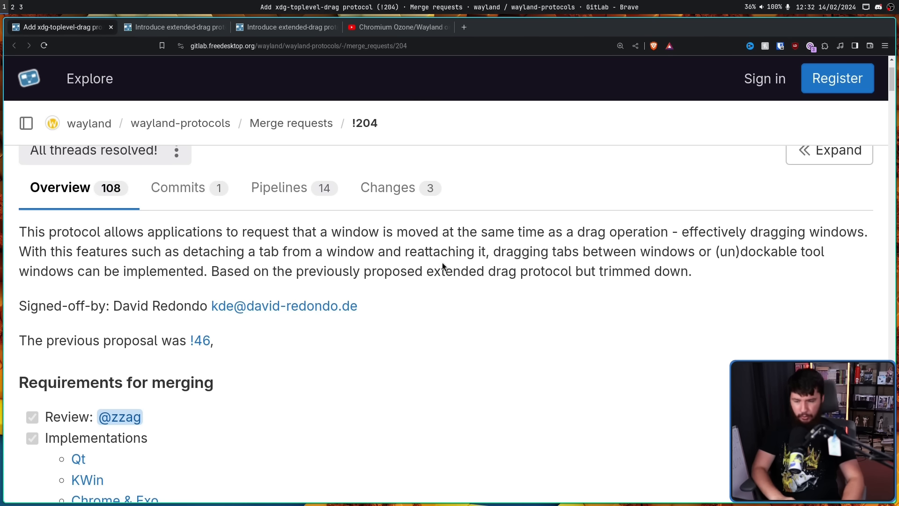
scroll(down, 3)
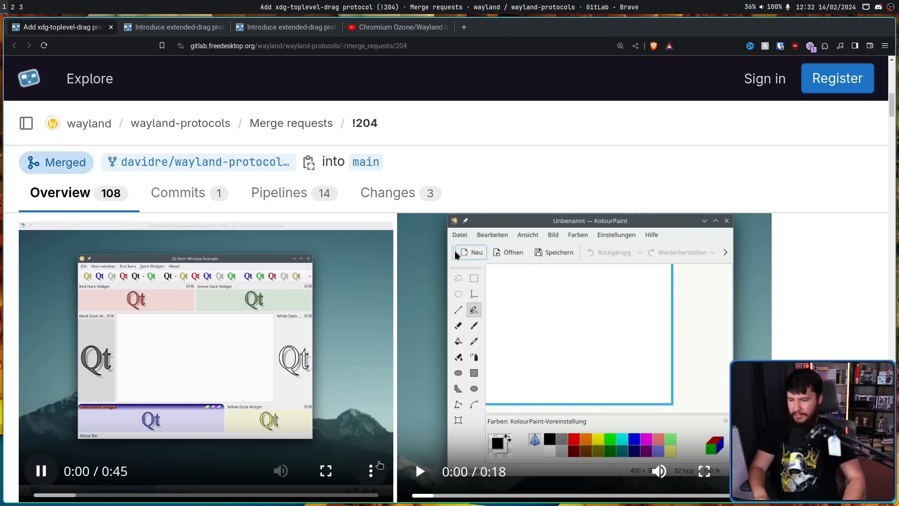
- Play the Qt dock widget demo full screen, then play and seek through the KolourPaint demo
click(325, 471)
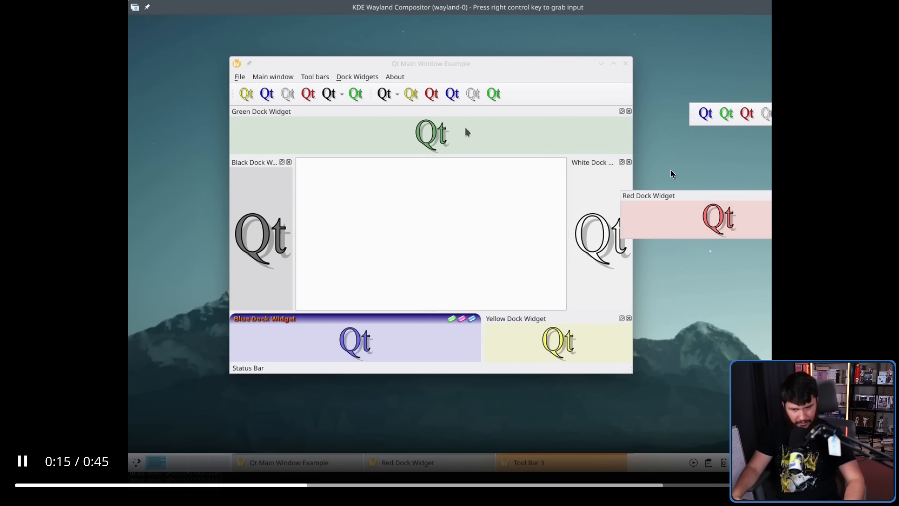
drag(264, 319, 383, 297)
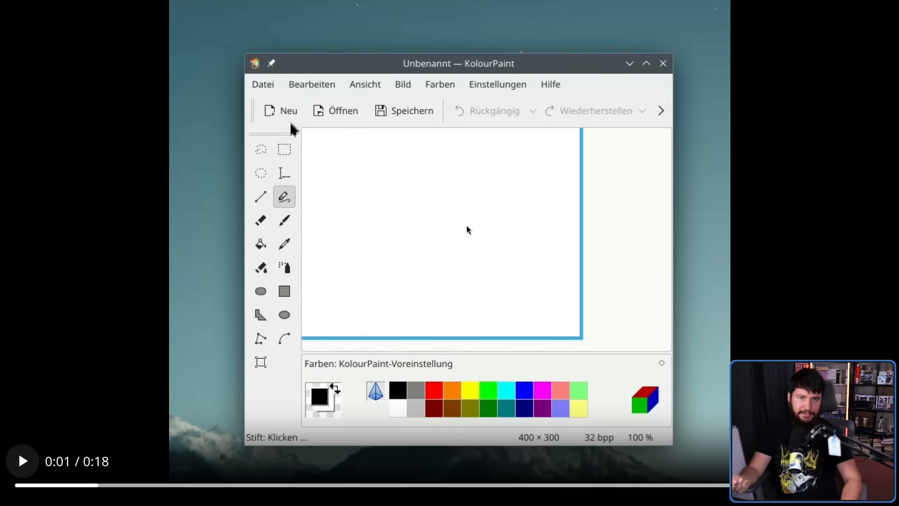
click(660, 110)
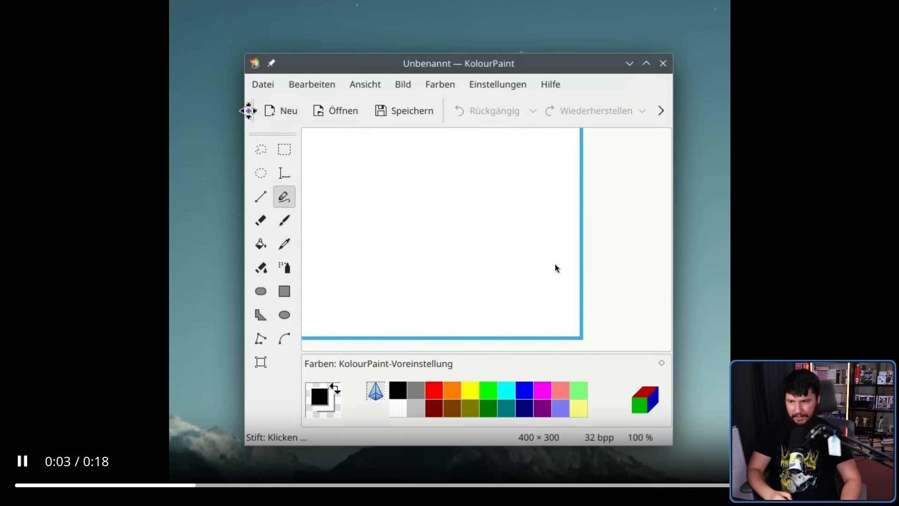
click(661, 110)
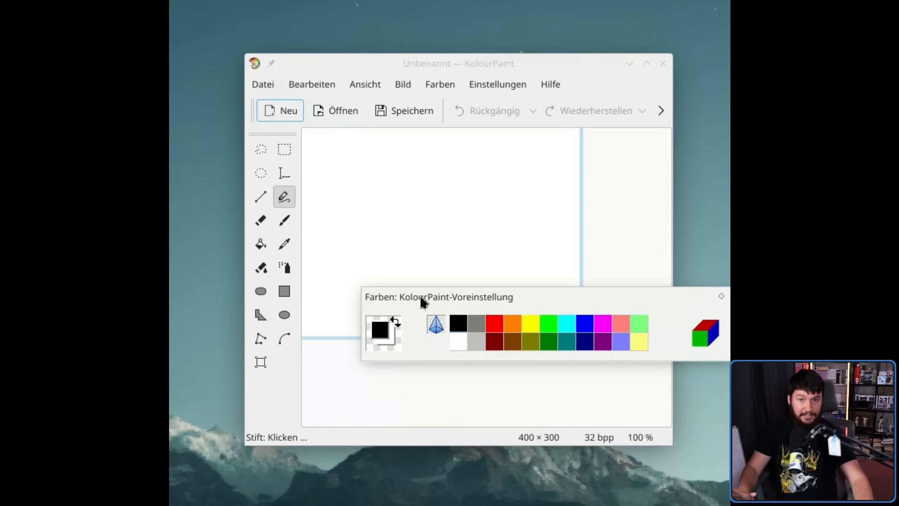
drag(438, 297, 400, 387)
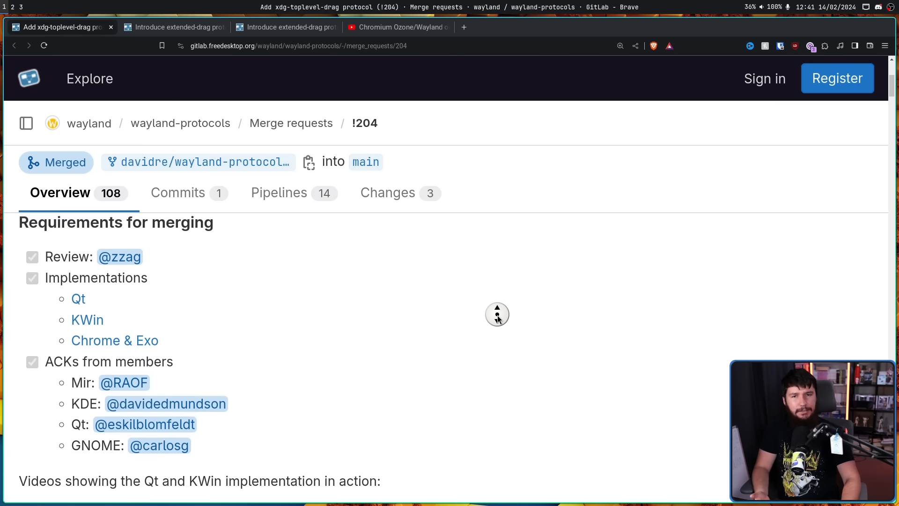
- Read down the !204 discussion to the comment about labwc compositor support
scroll(down, 3)
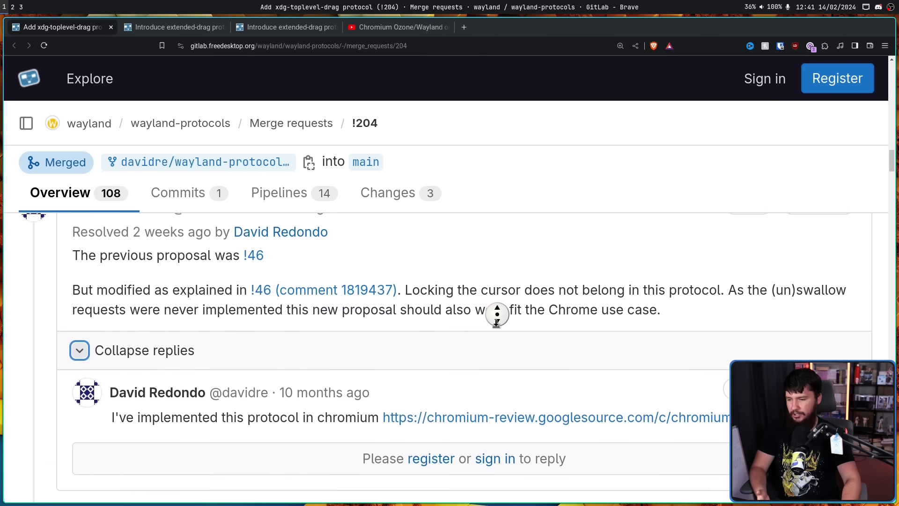
scroll(down, 3)
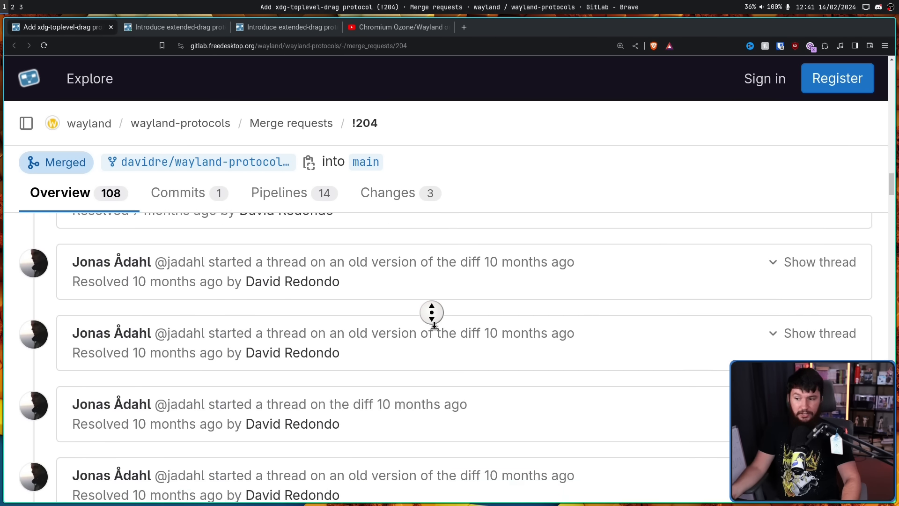
scroll(down, 3)
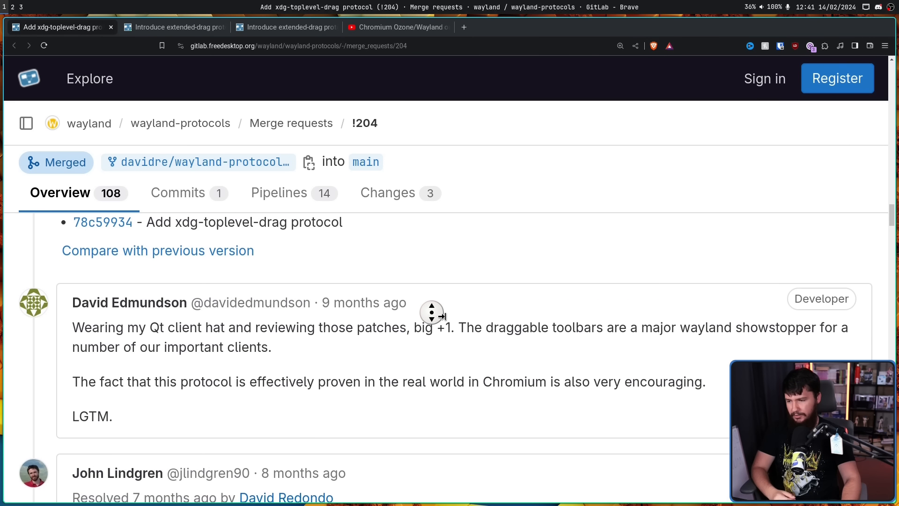
scroll(down, 3)
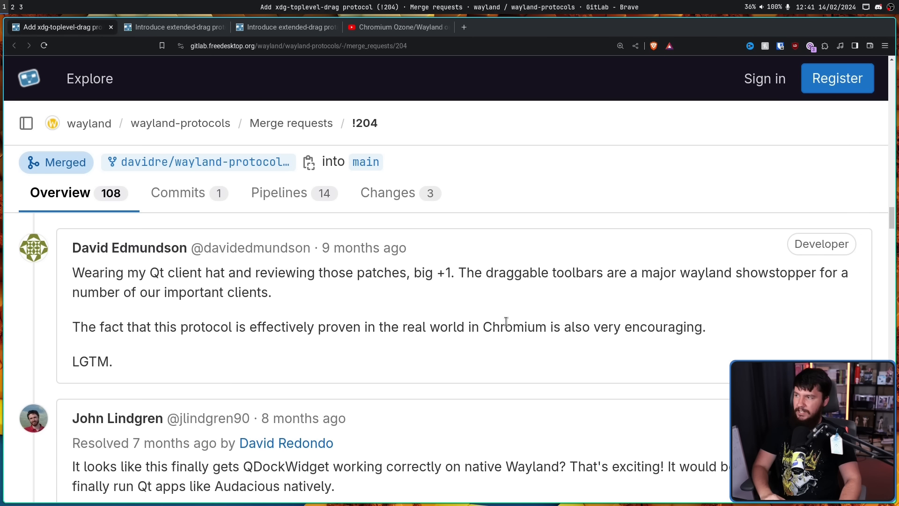
mouse_move(504, 316)
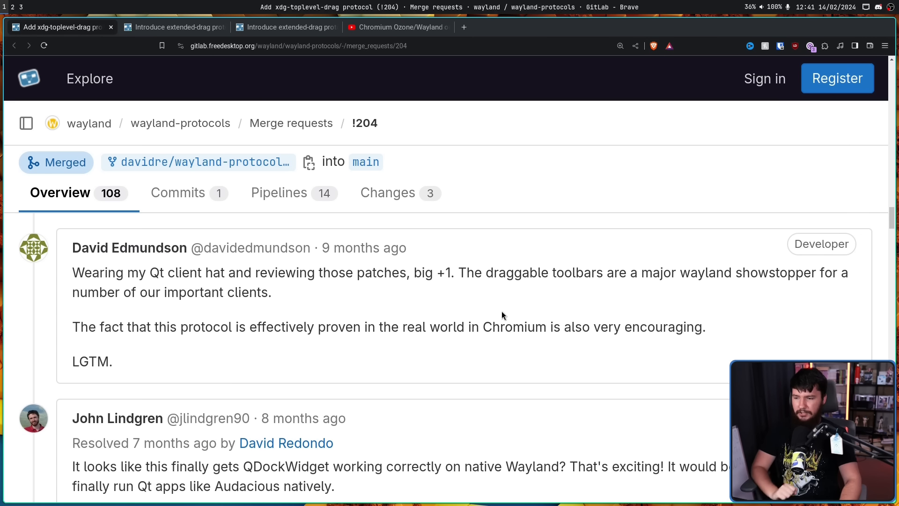
mouse_move(375, 307)
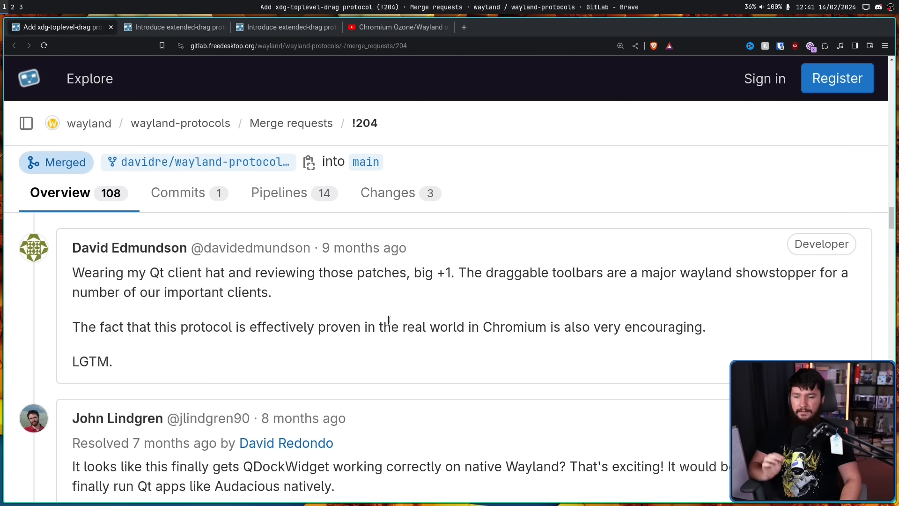
mouse_move(401, 317)
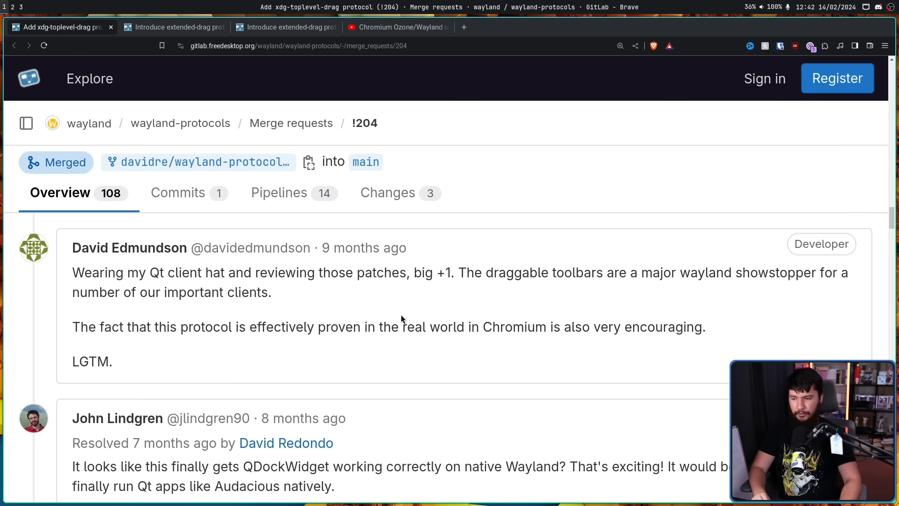
mouse_move(407, 318)
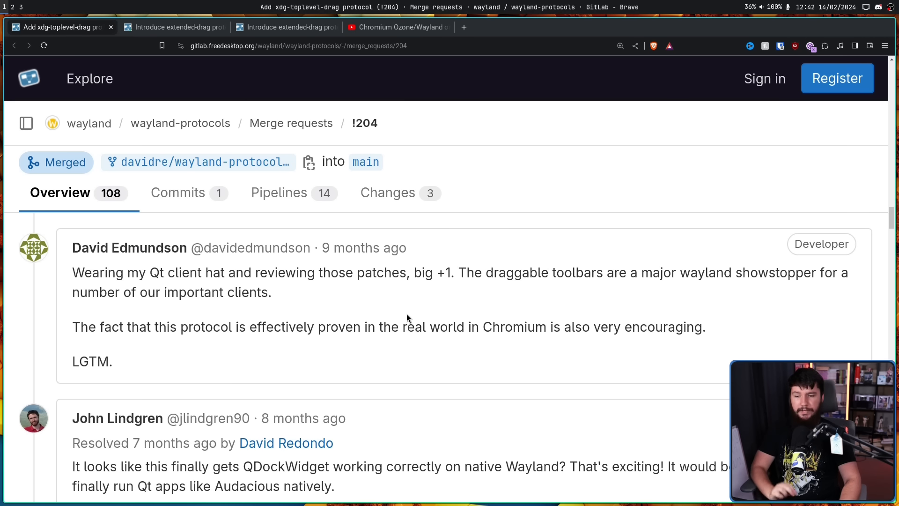
mouse_move(418, 313)
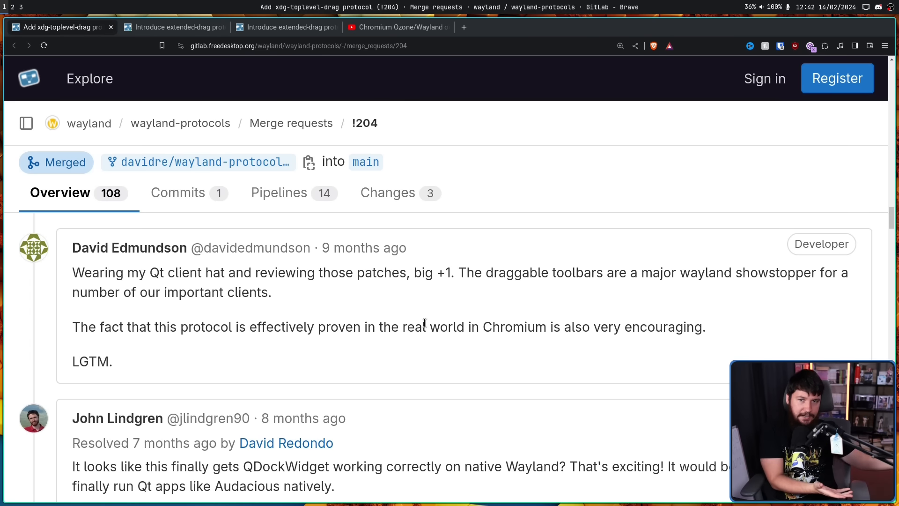
mouse_move(114, 369)
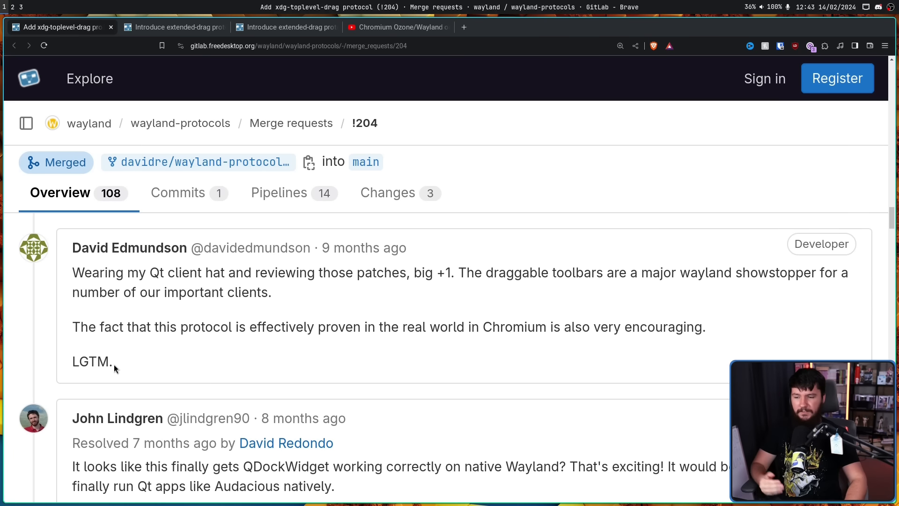
mouse_move(208, 374)
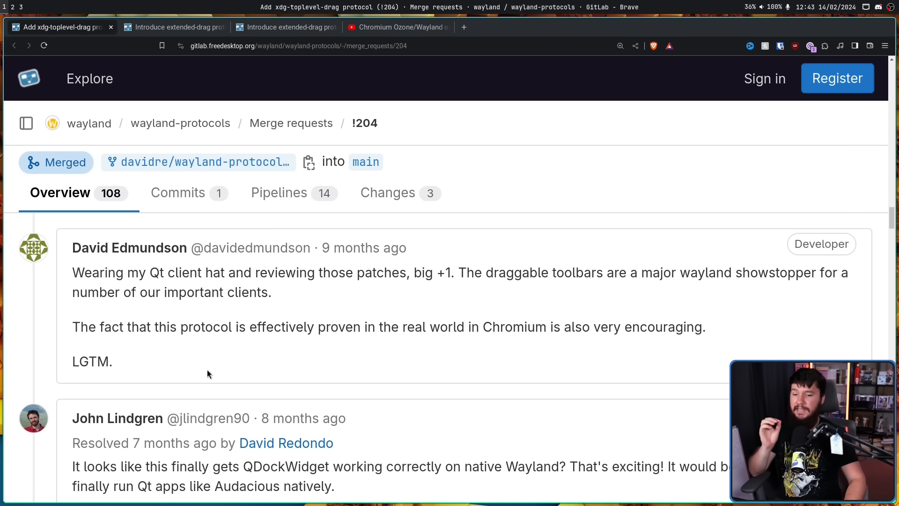
scroll(down, 3)
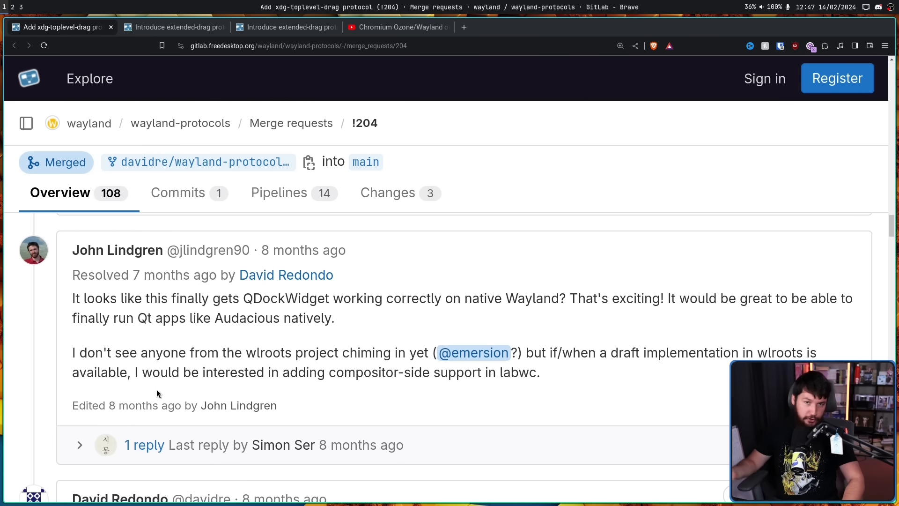
- Expand the labwc comment's reply on wlroots work and continue to David Redondo's Qt feature-freeze plea
click(80, 445)
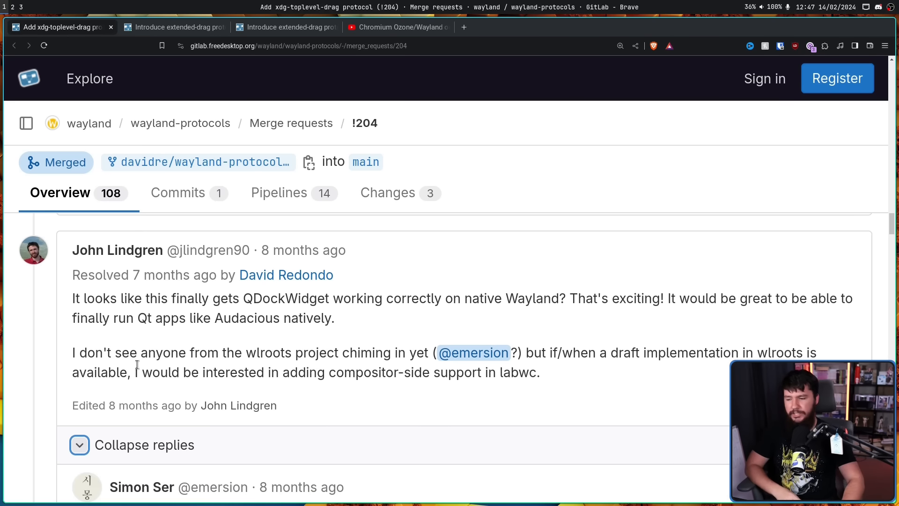
scroll(down, 3)
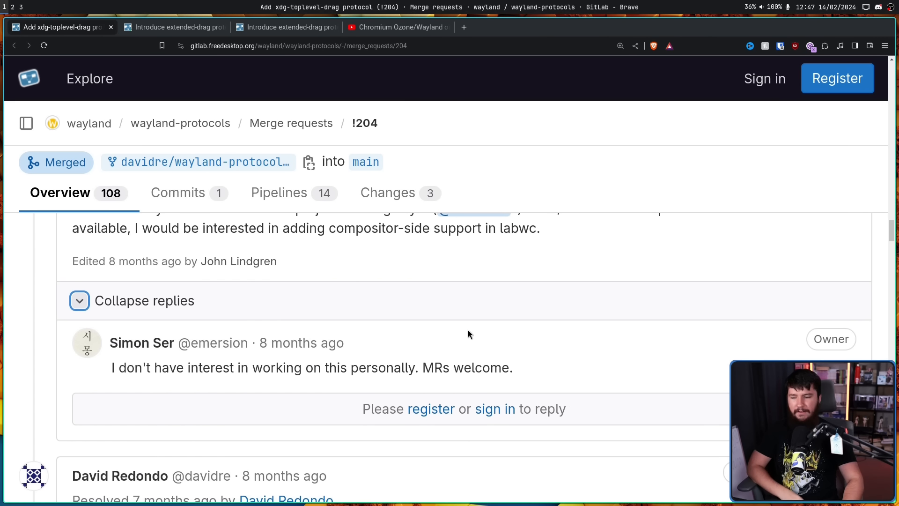
scroll(down, 3)
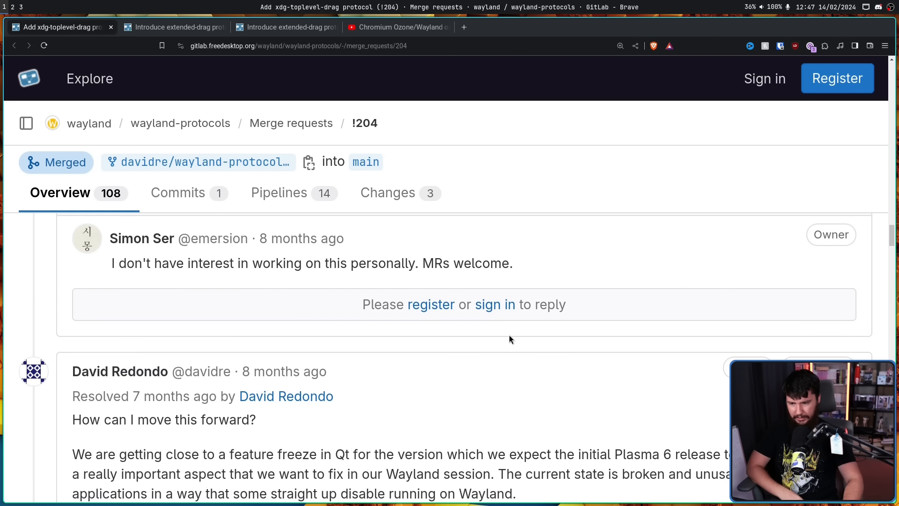
mouse_move(509, 342)
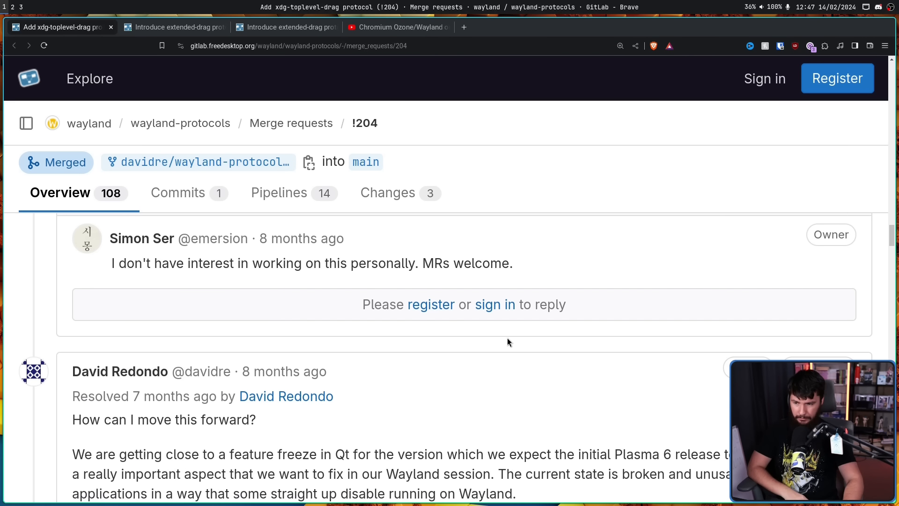
scroll(down, 3)
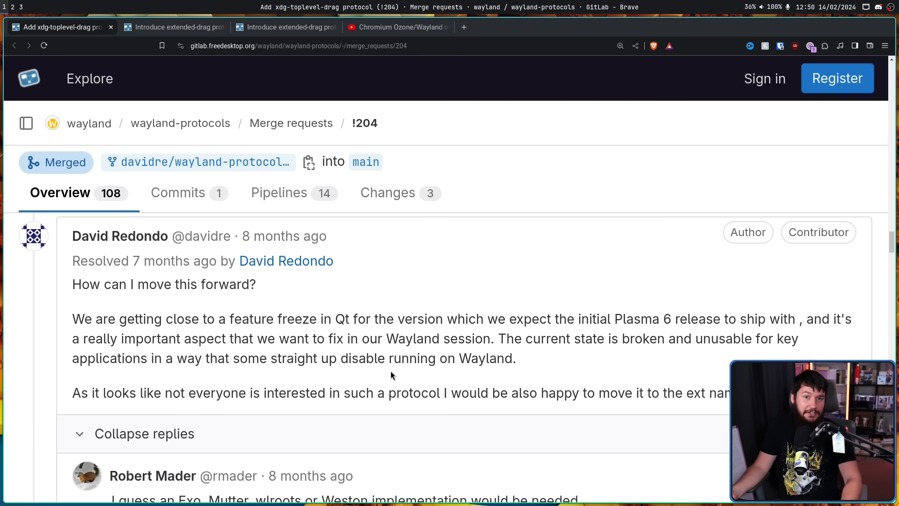
scroll(down, 3)
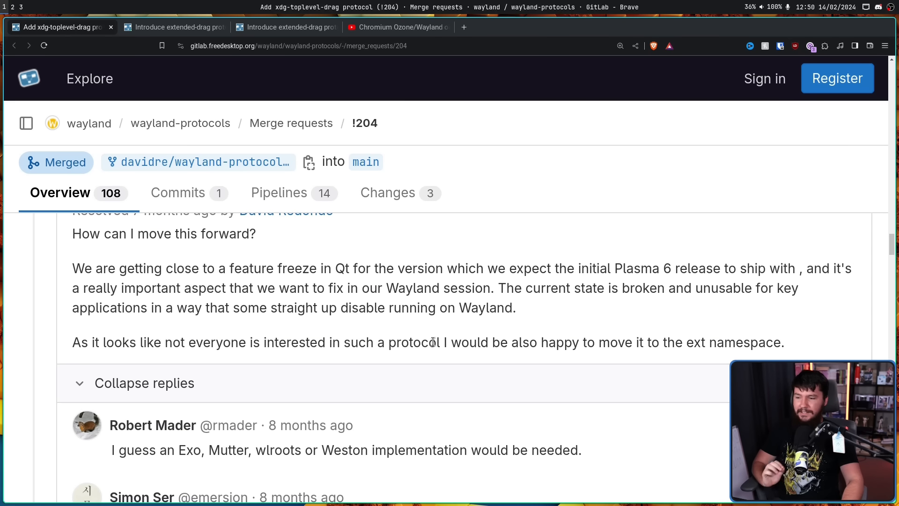
mouse_move(457, 333)
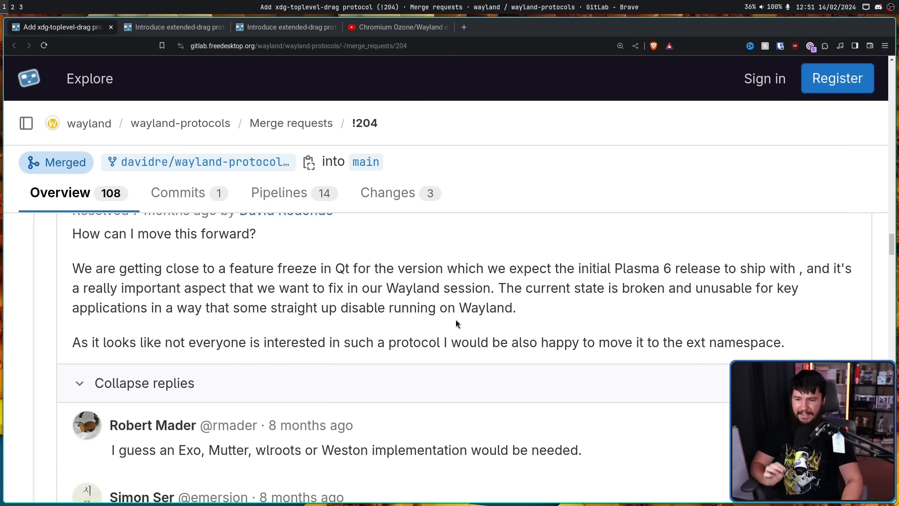
mouse_move(455, 301)
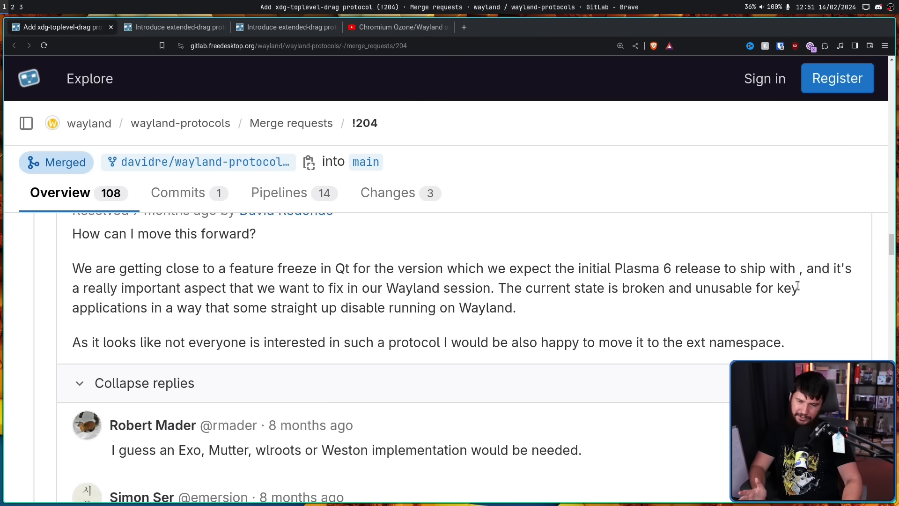
drag(693, 288, 797, 288)
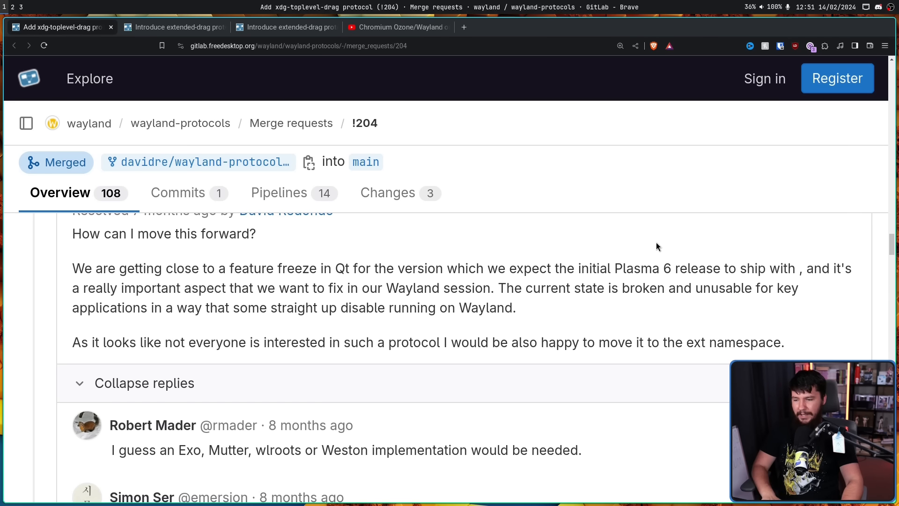
mouse_move(528, 318)
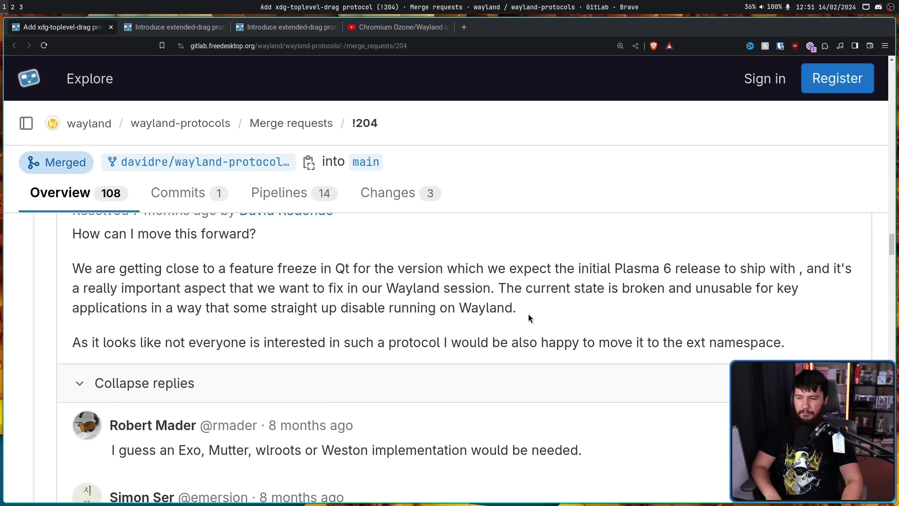
drag(372, 308, 516, 309)
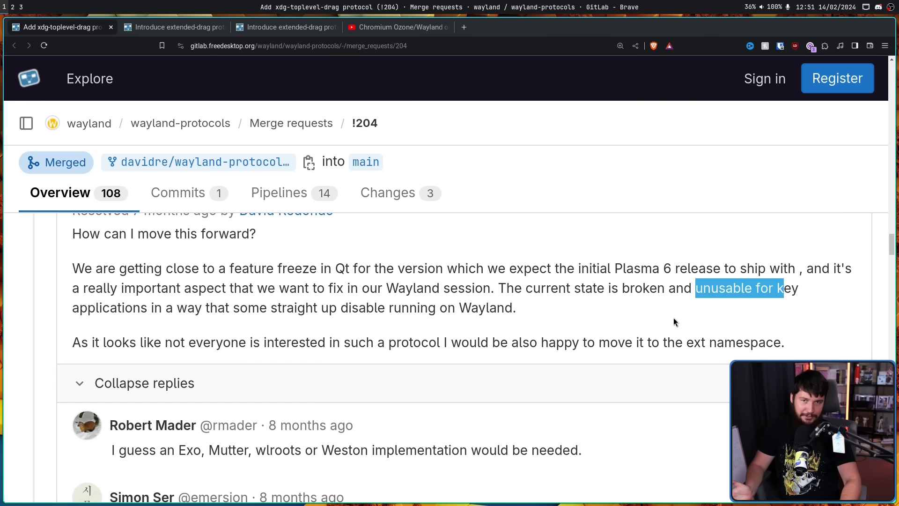
scroll(down, 3)
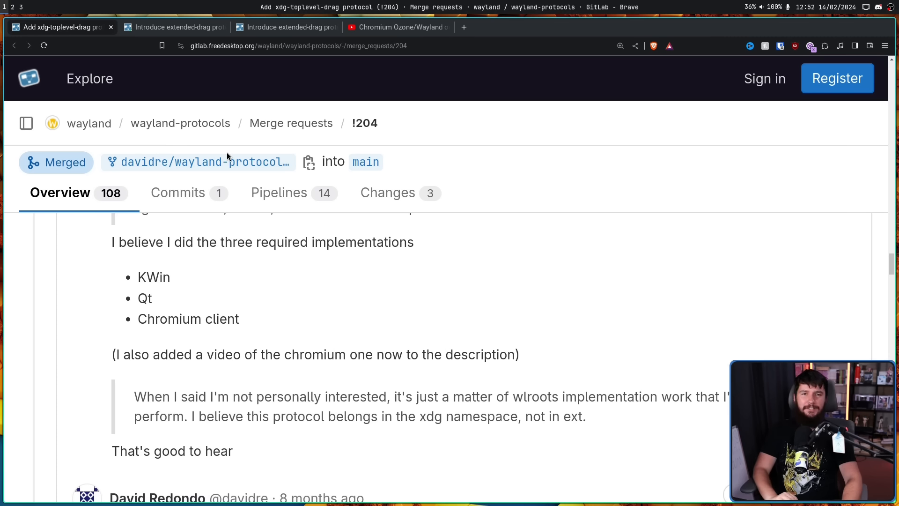
mouse_move(212, 280)
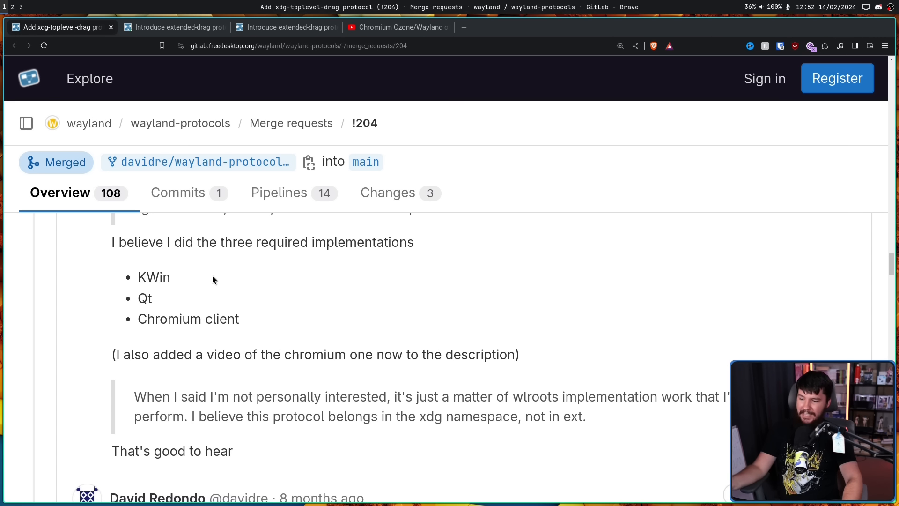
scroll(down, 3)
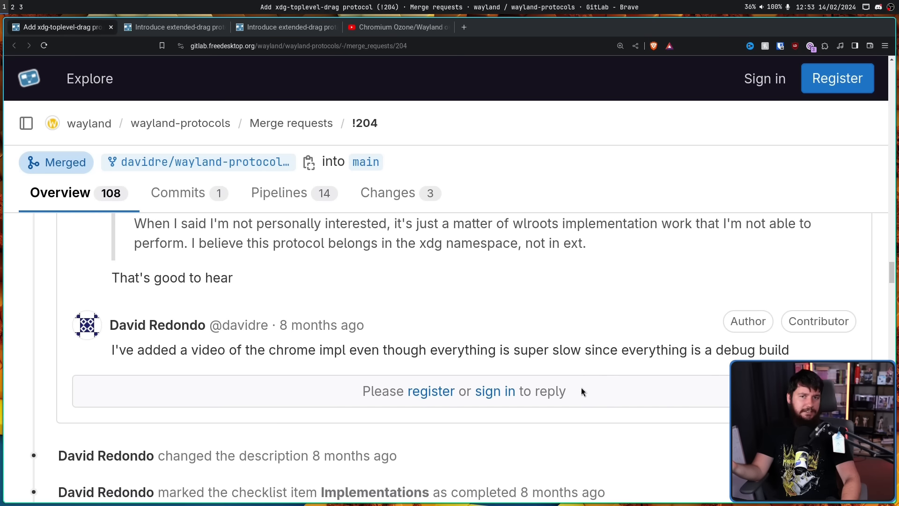
- Expand a resolved outdated-change thread, then Robert Mader's reply pinging carlosg for a GNOME ack
scroll(down, 3)
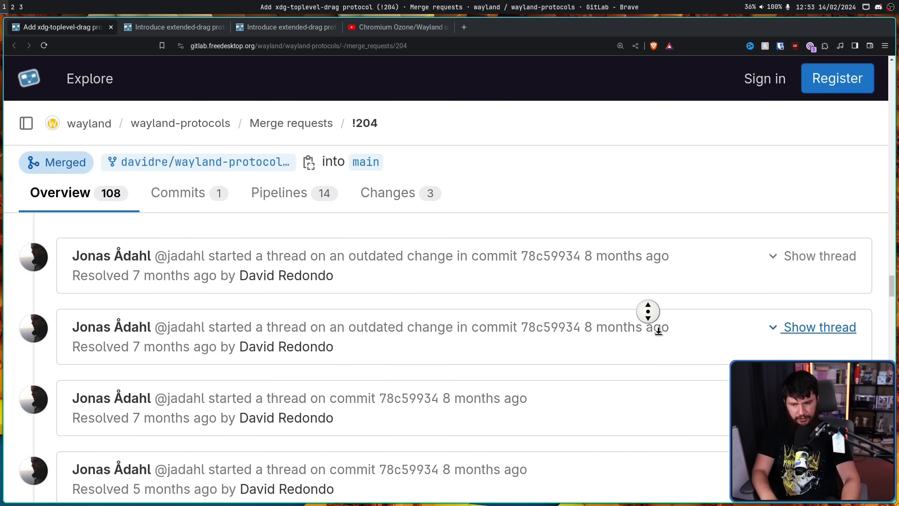
click(817, 256)
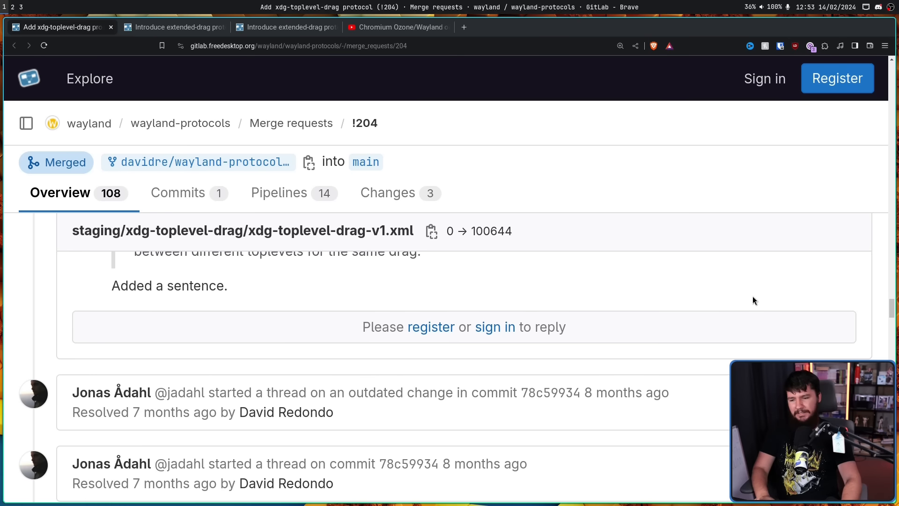
scroll(down, 3)
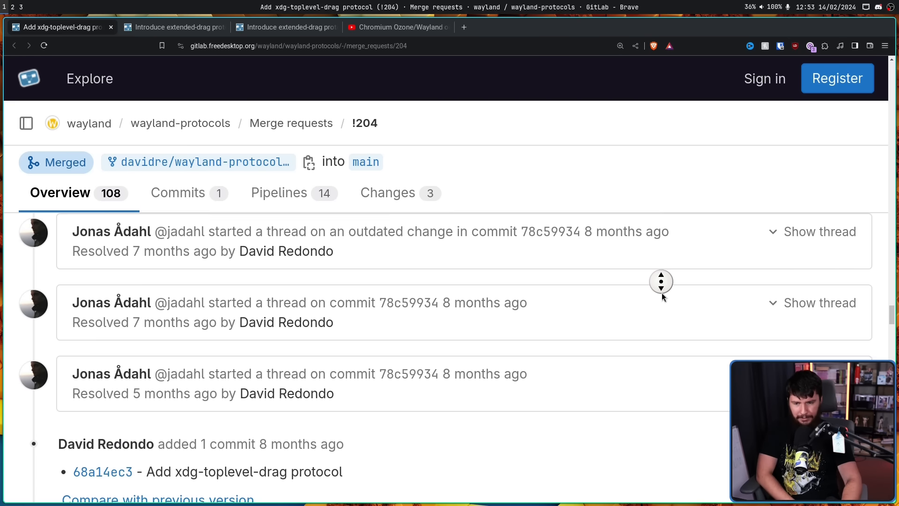
scroll(down, 3)
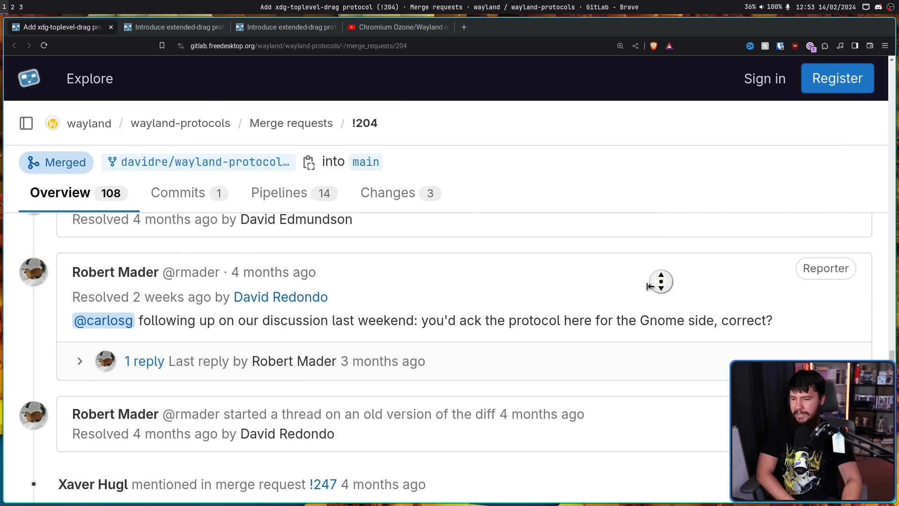
scroll(down, 3)
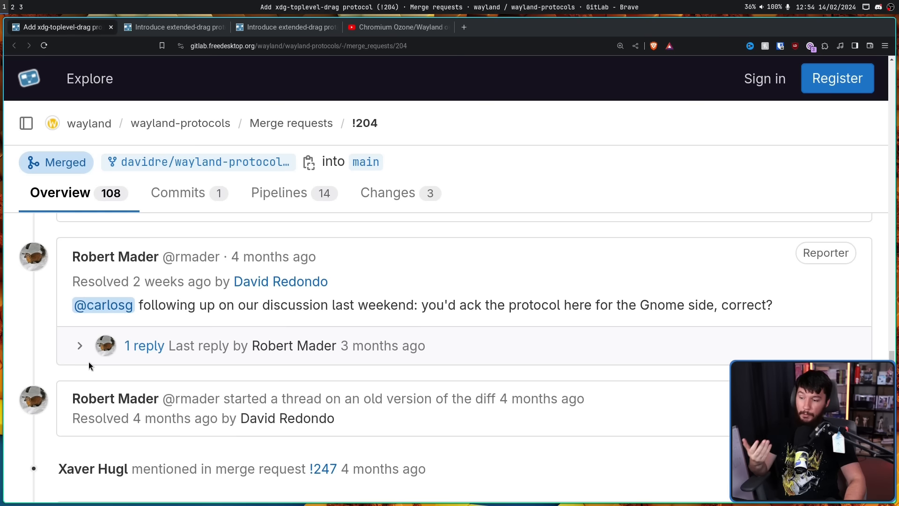
mouse_move(91, 353)
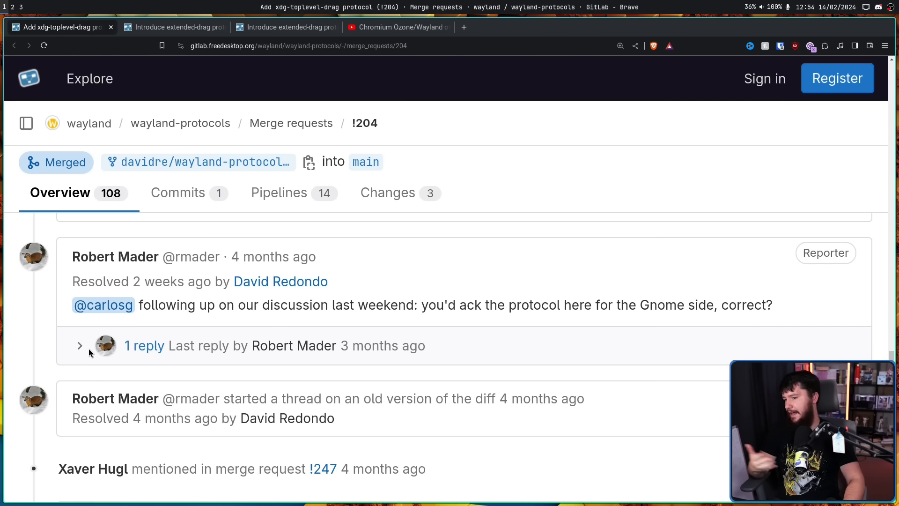
click(78, 346)
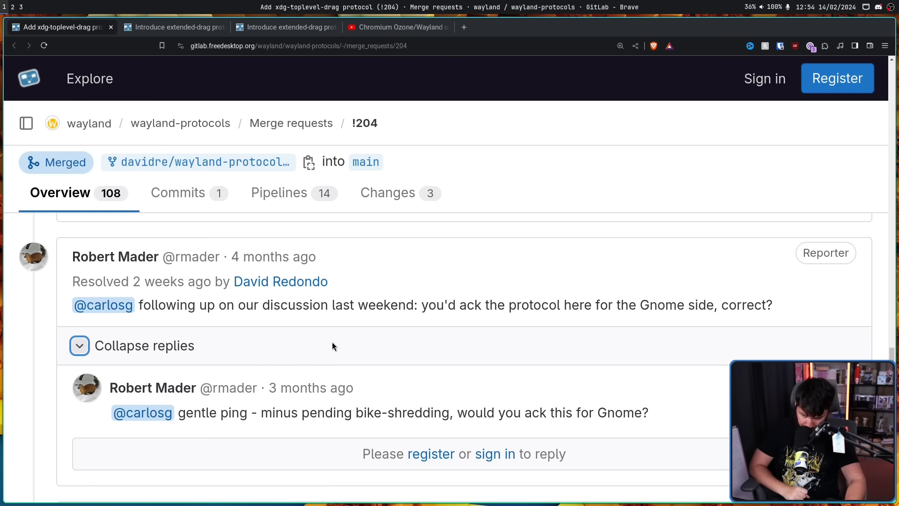
mouse_move(408, 317)
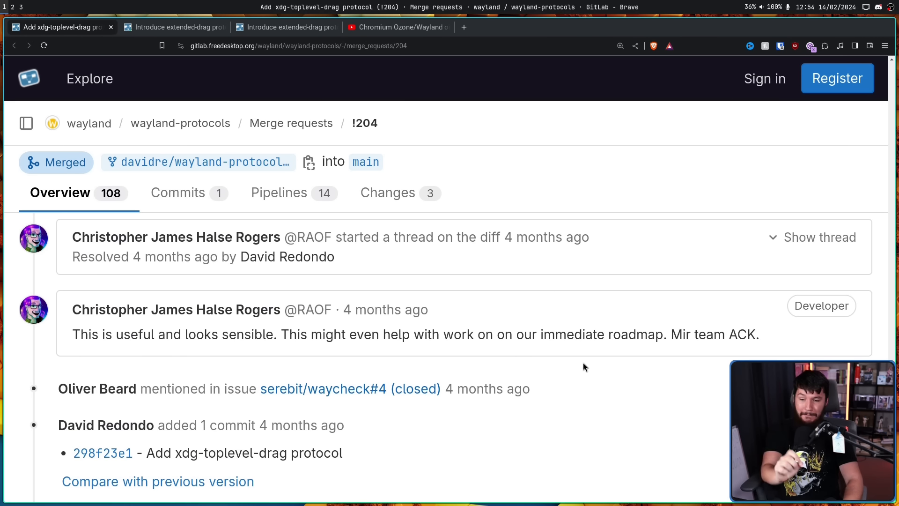
mouse_move(585, 353)
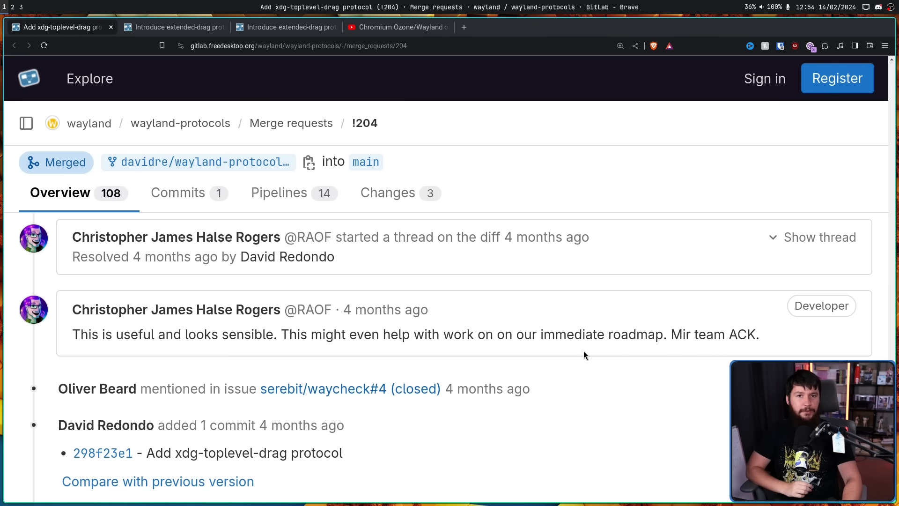
- Scroll the !204 timeline past the Budgie, KDE, Qt and GNOME acks to Vlad Zahorodnii's Reviewed-by sign-off
scroll(down, 3)
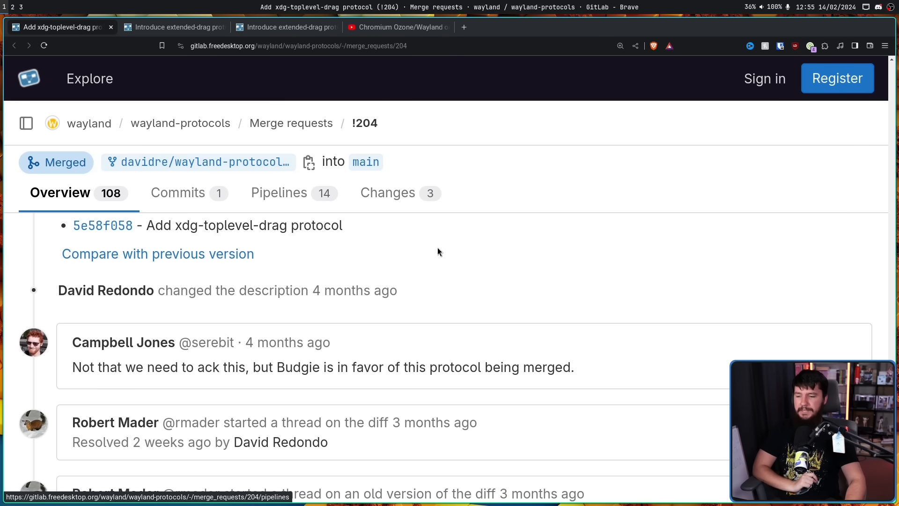
scroll(down, 3)
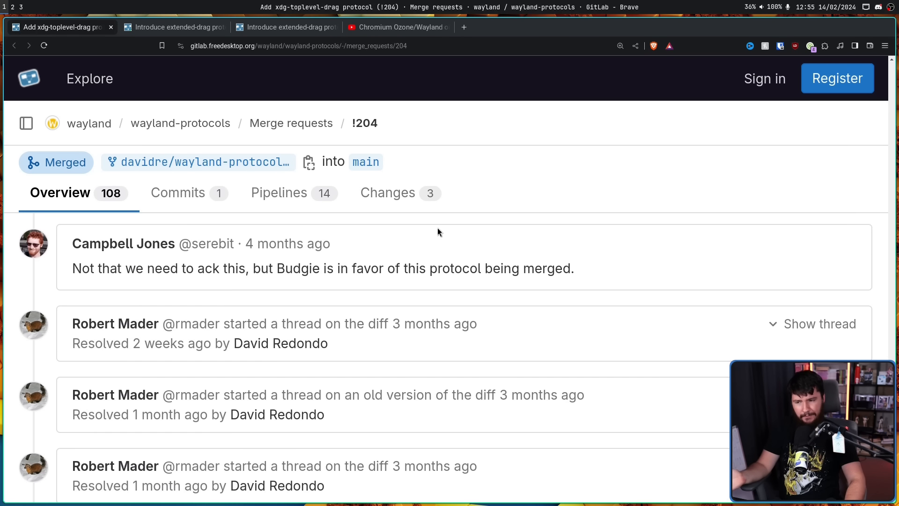
mouse_move(435, 228)
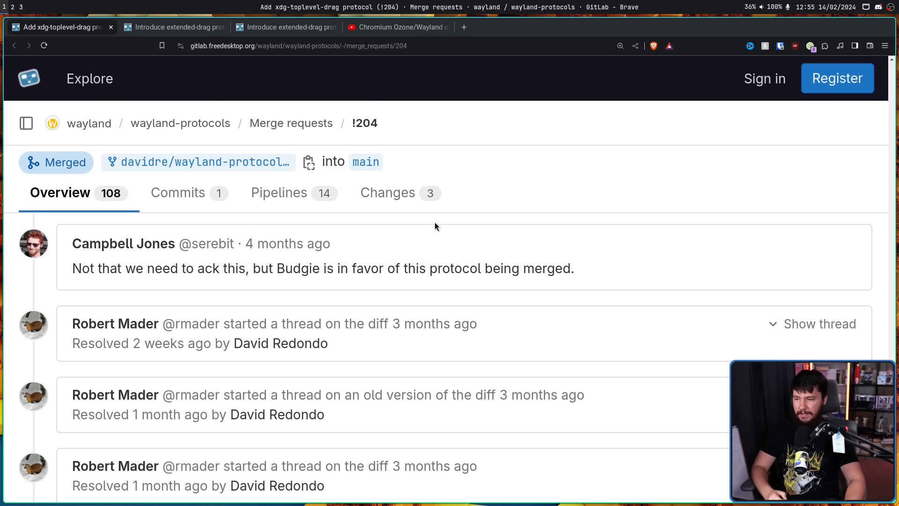
scroll(down, 3)
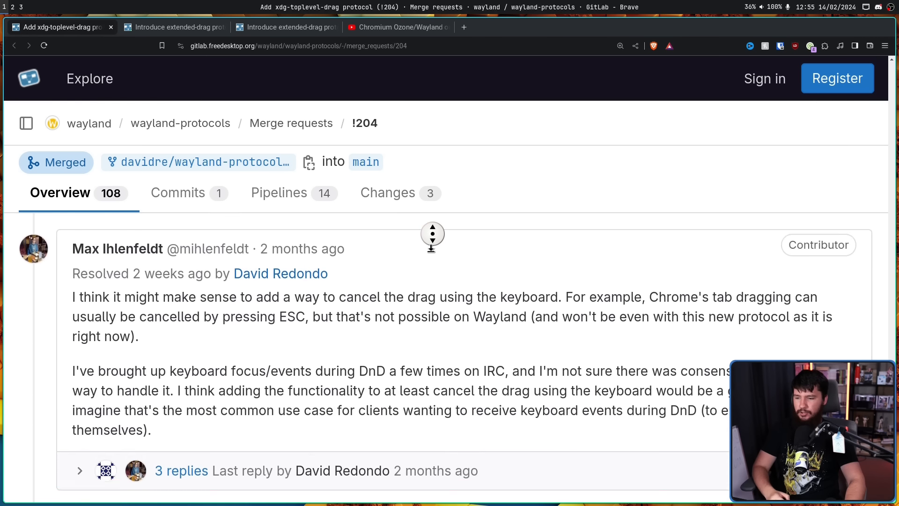
scroll(down, 3)
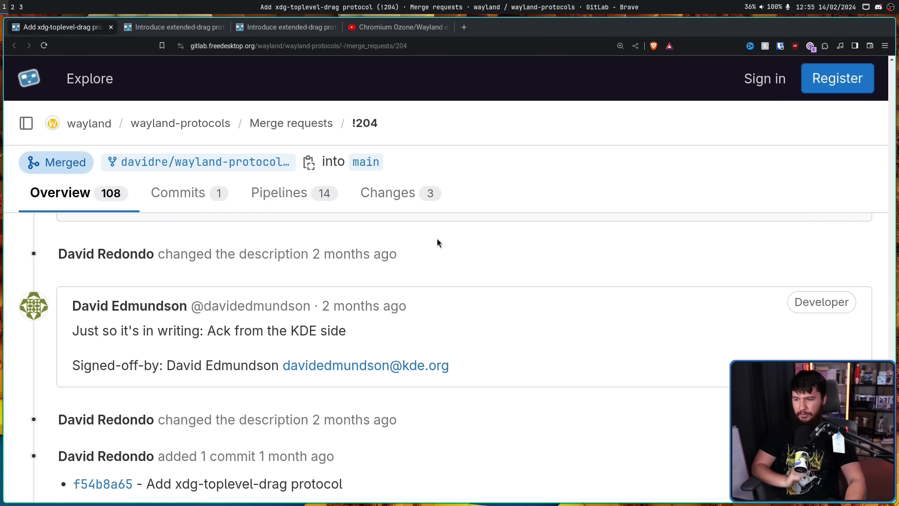
mouse_move(421, 297)
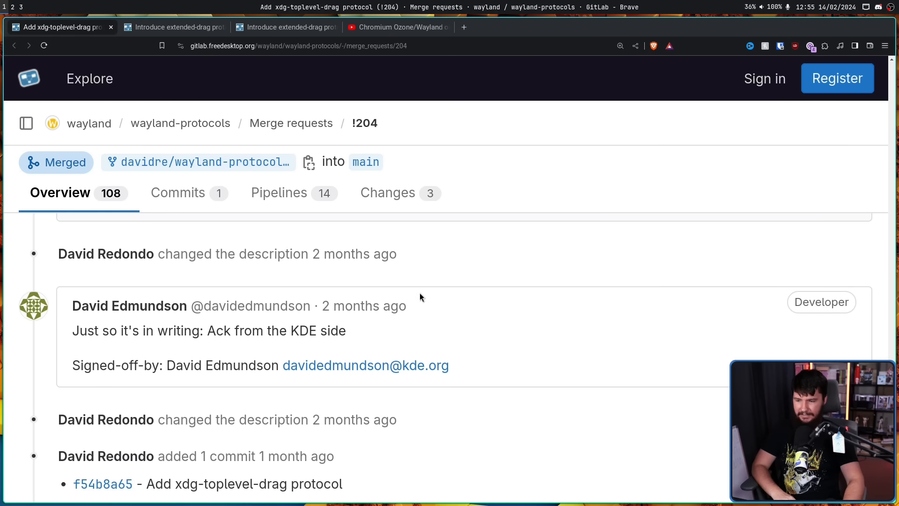
mouse_move(423, 274)
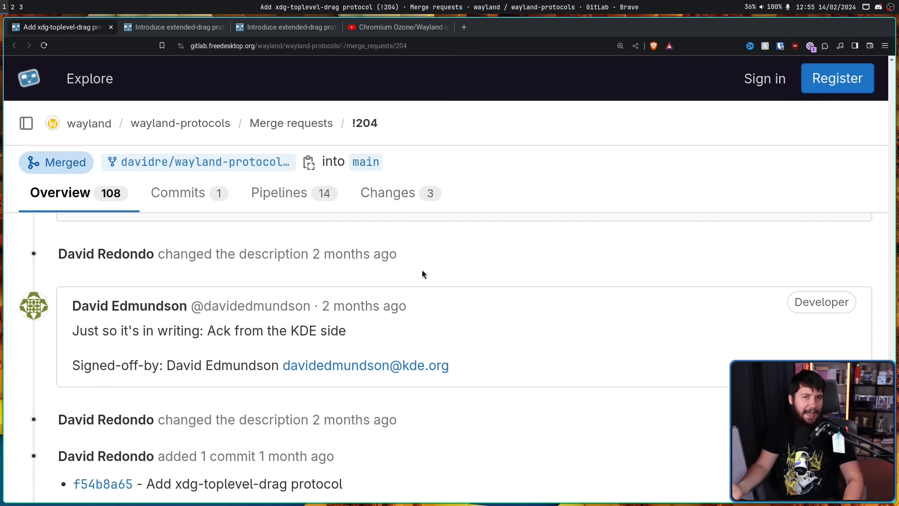
mouse_move(364, 306)
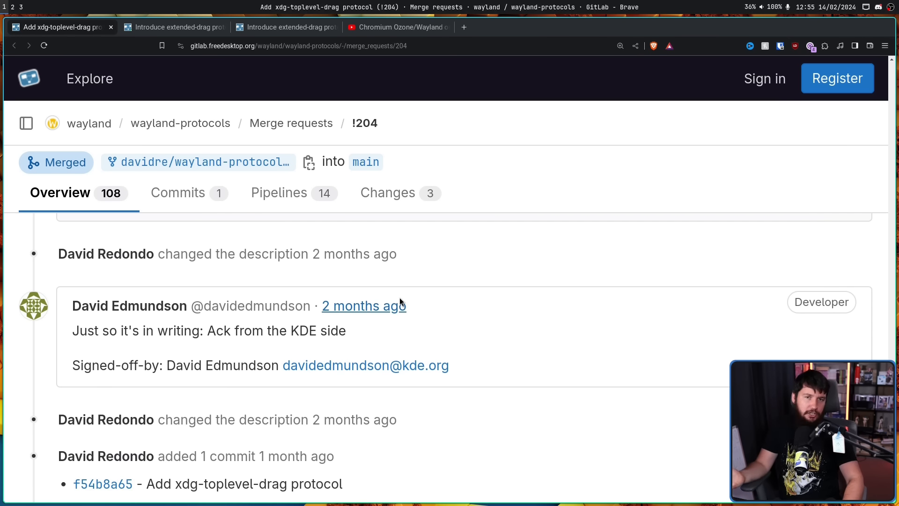
scroll(down, 3)
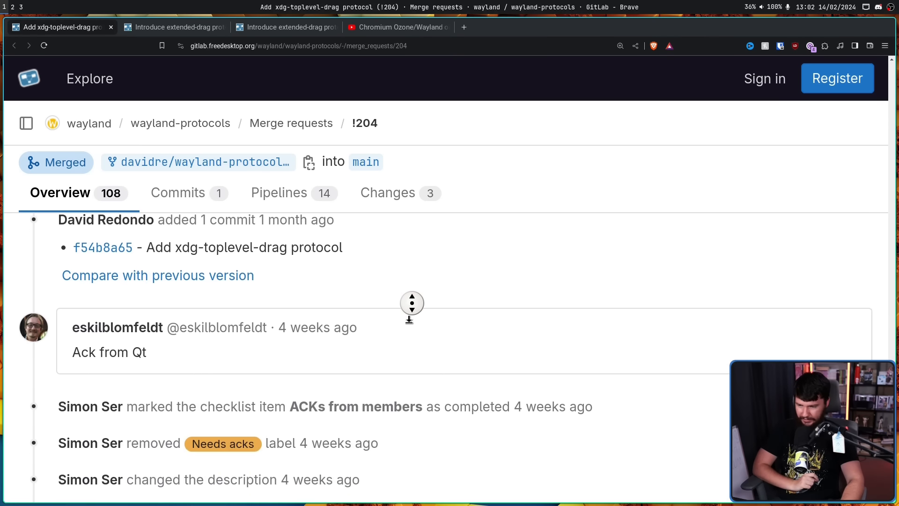
scroll(down, 3)
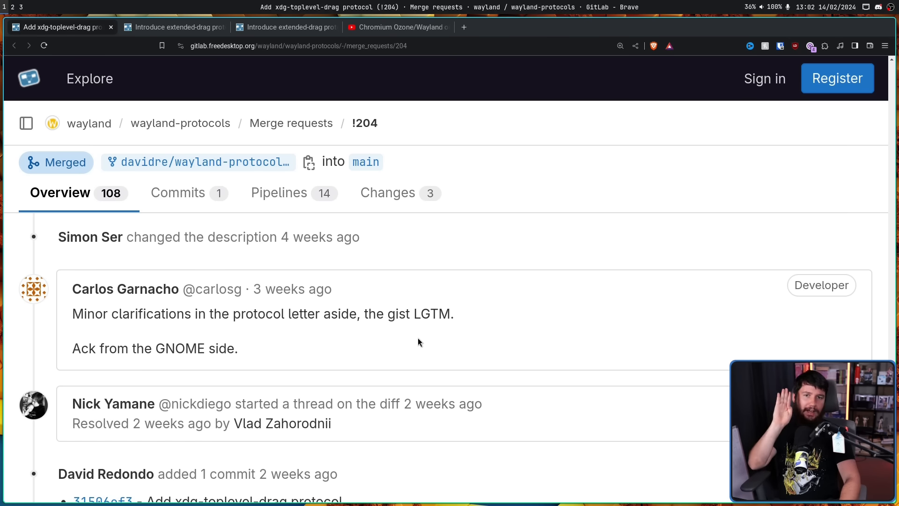
scroll(down, 3)
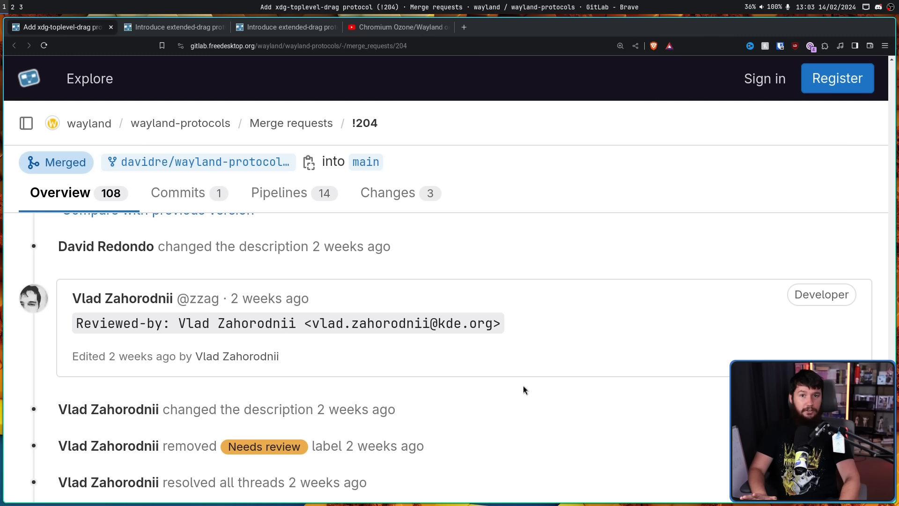
mouse_move(518, 379)
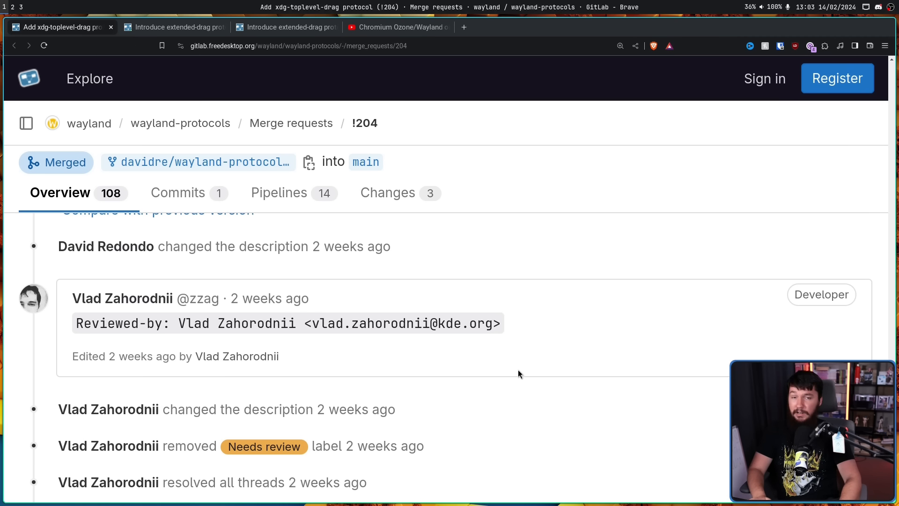
mouse_move(521, 381)
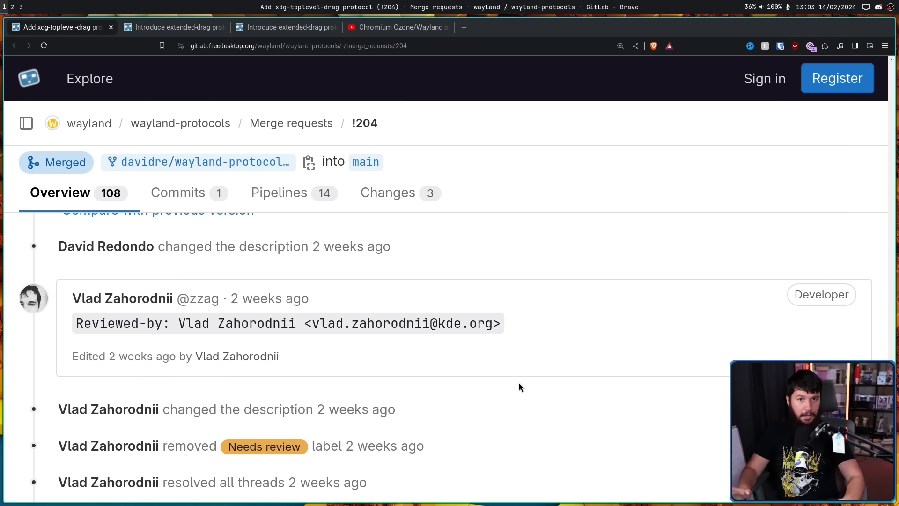
mouse_move(500, 389)
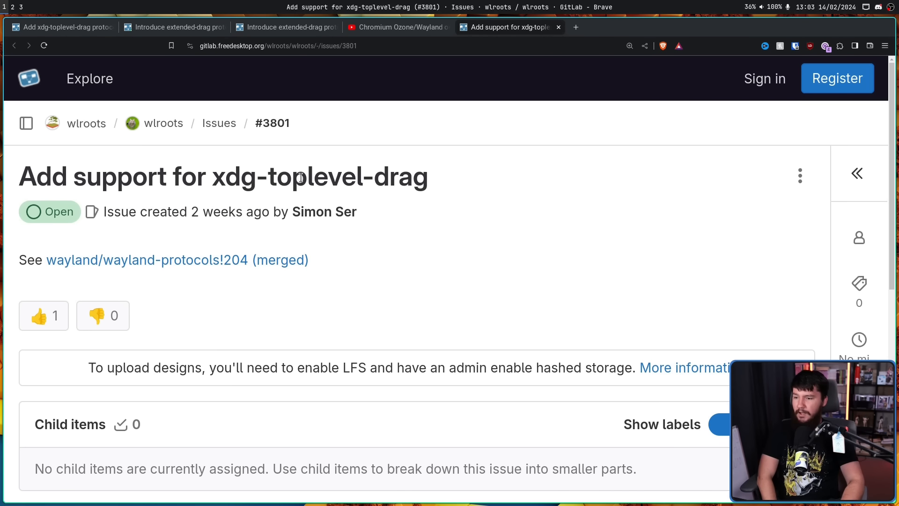
- Scroll wlroots issue #3801 down to the Related merge requests section listing !204
scroll(down, 3)
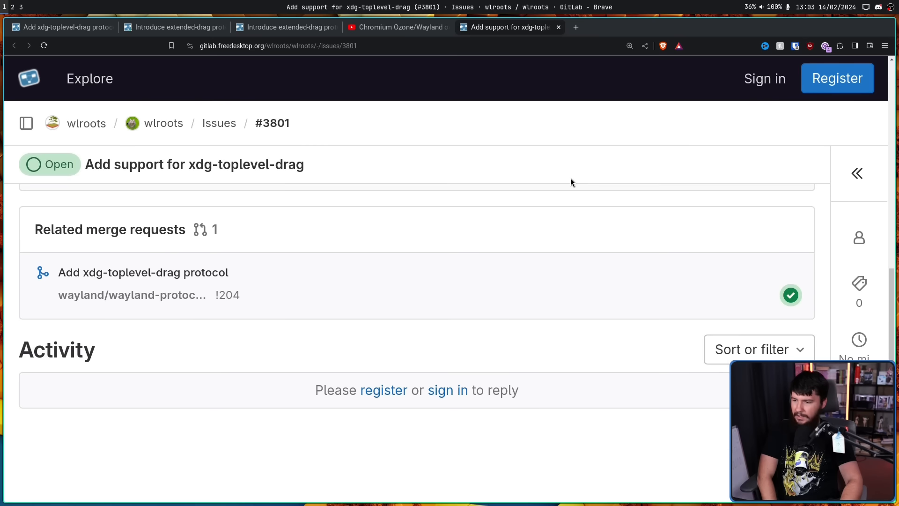
mouse_move(550, 223)
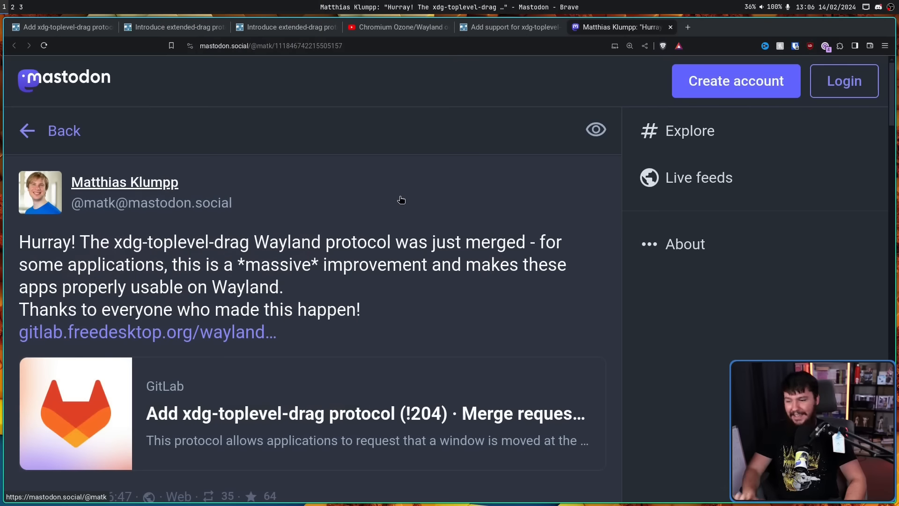
mouse_move(499, 174)
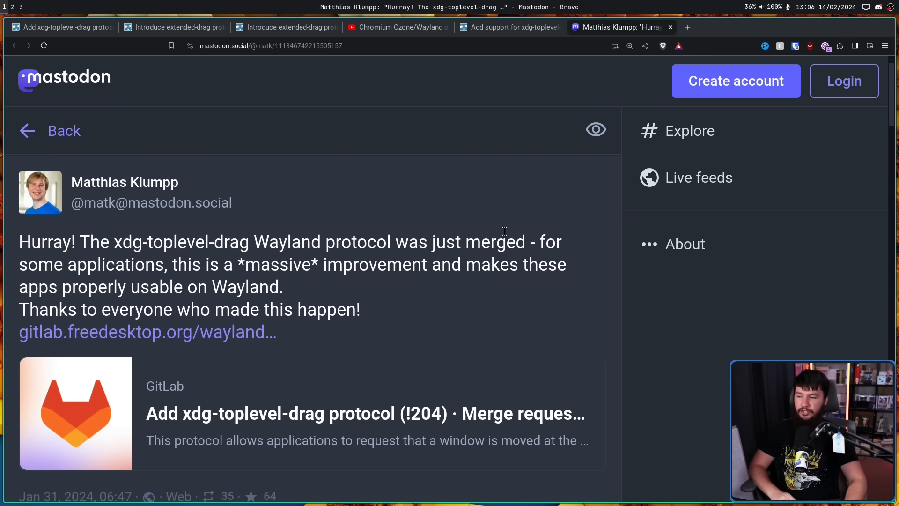
mouse_move(498, 223)
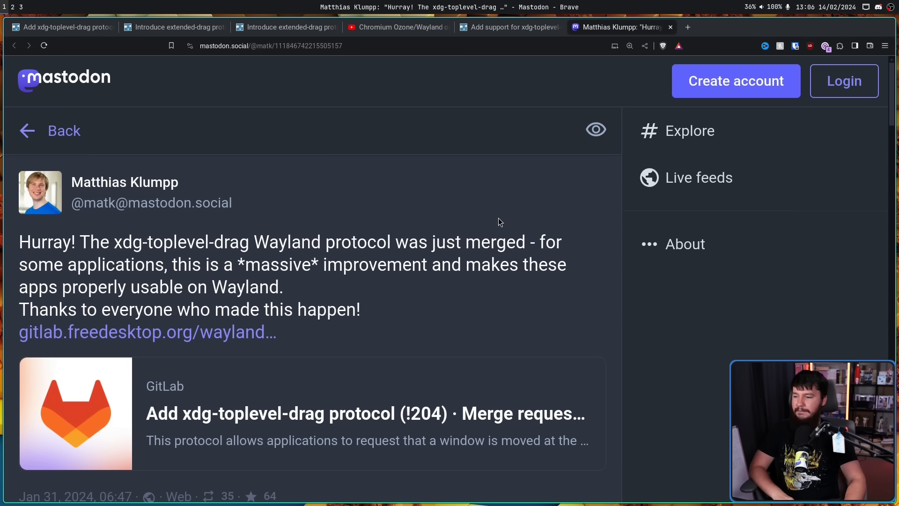
mouse_move(494, 223)
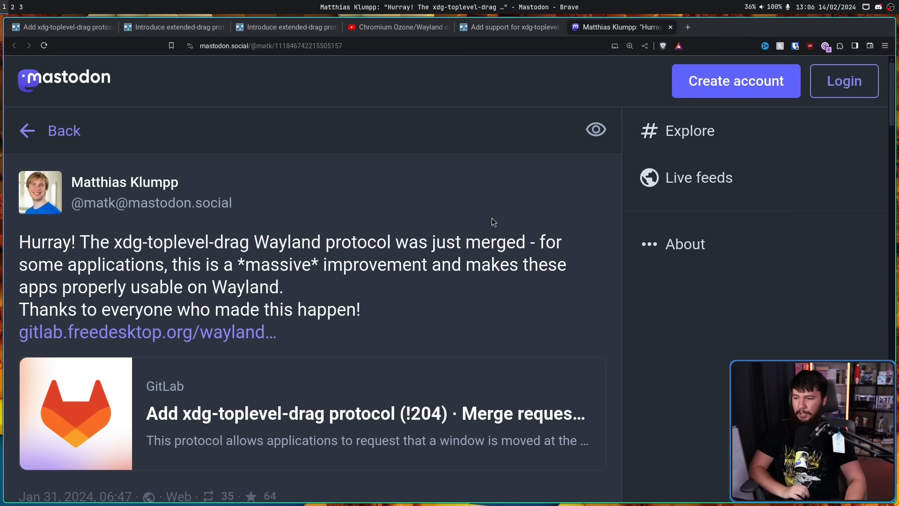